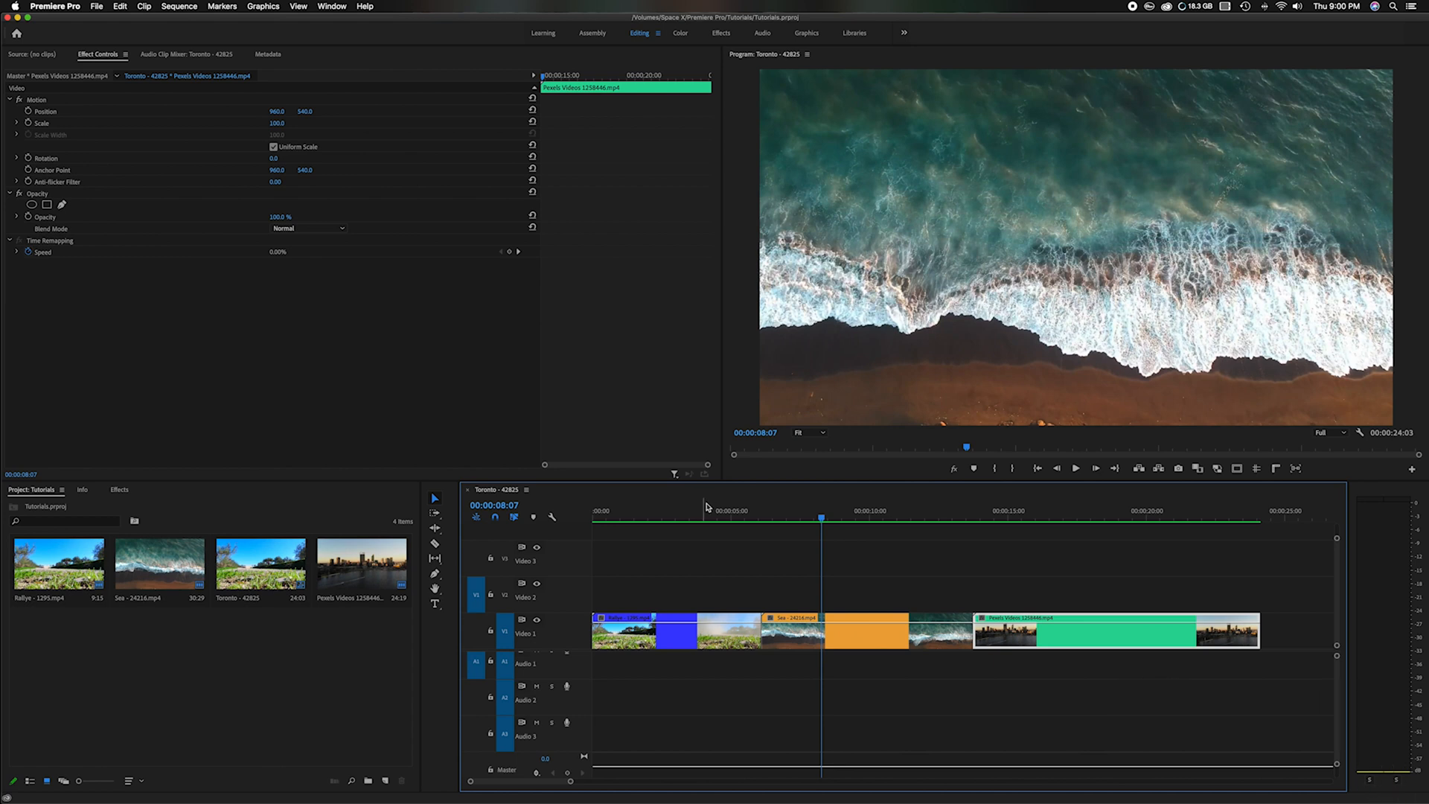
mouse_move(795, 521)
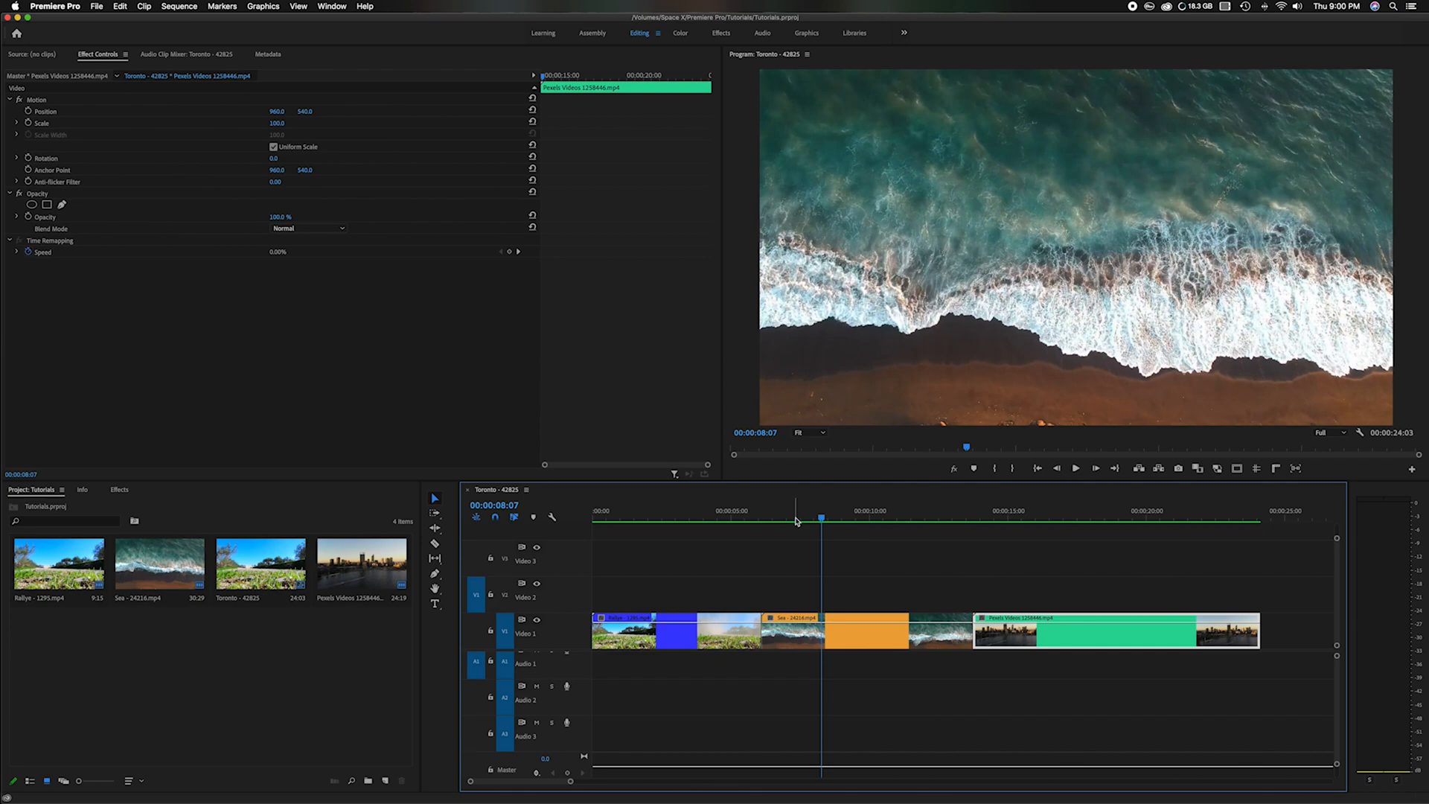
Scrub the timeline to preview the sea and cityscape clips.
left_click(783, 520)
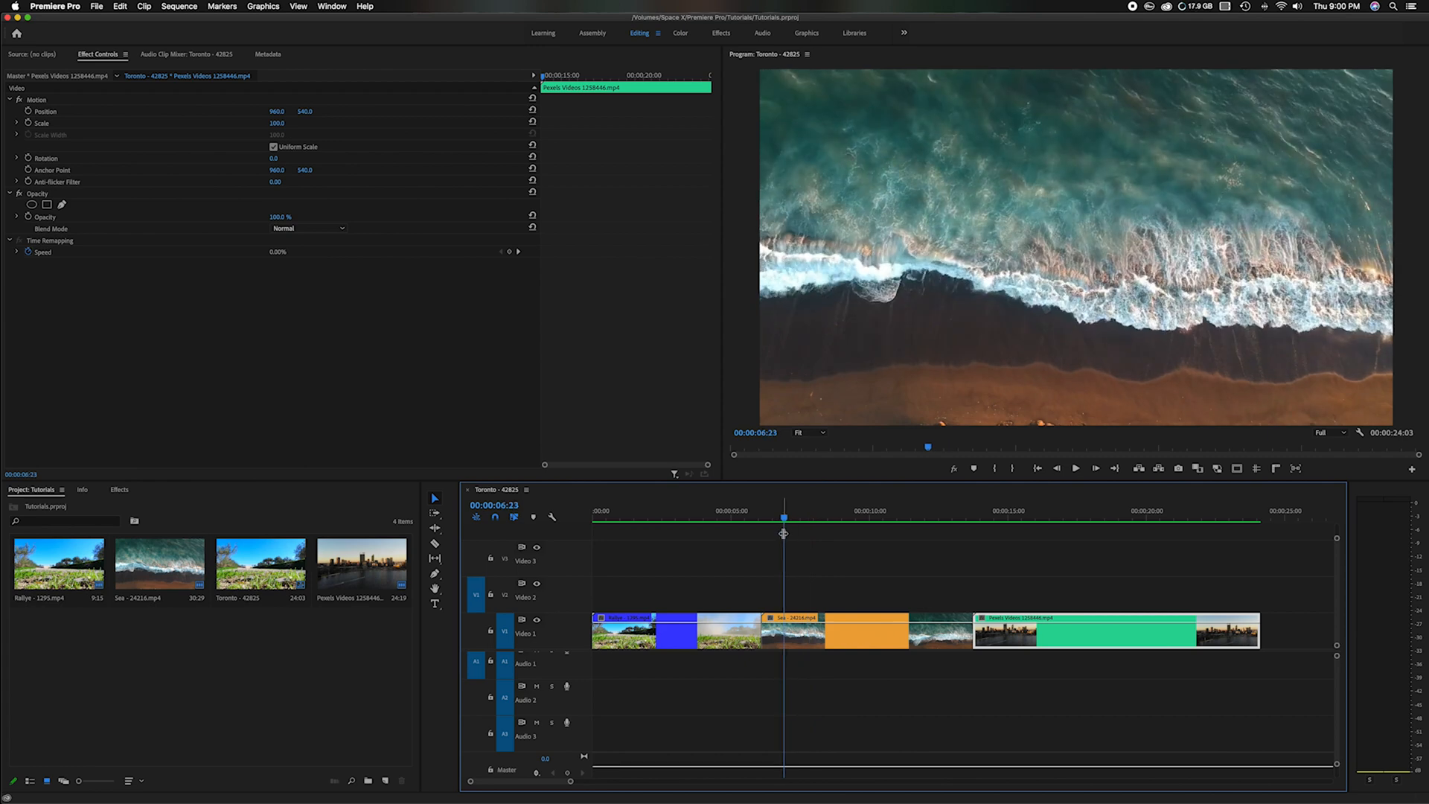
left_click(678, 518)
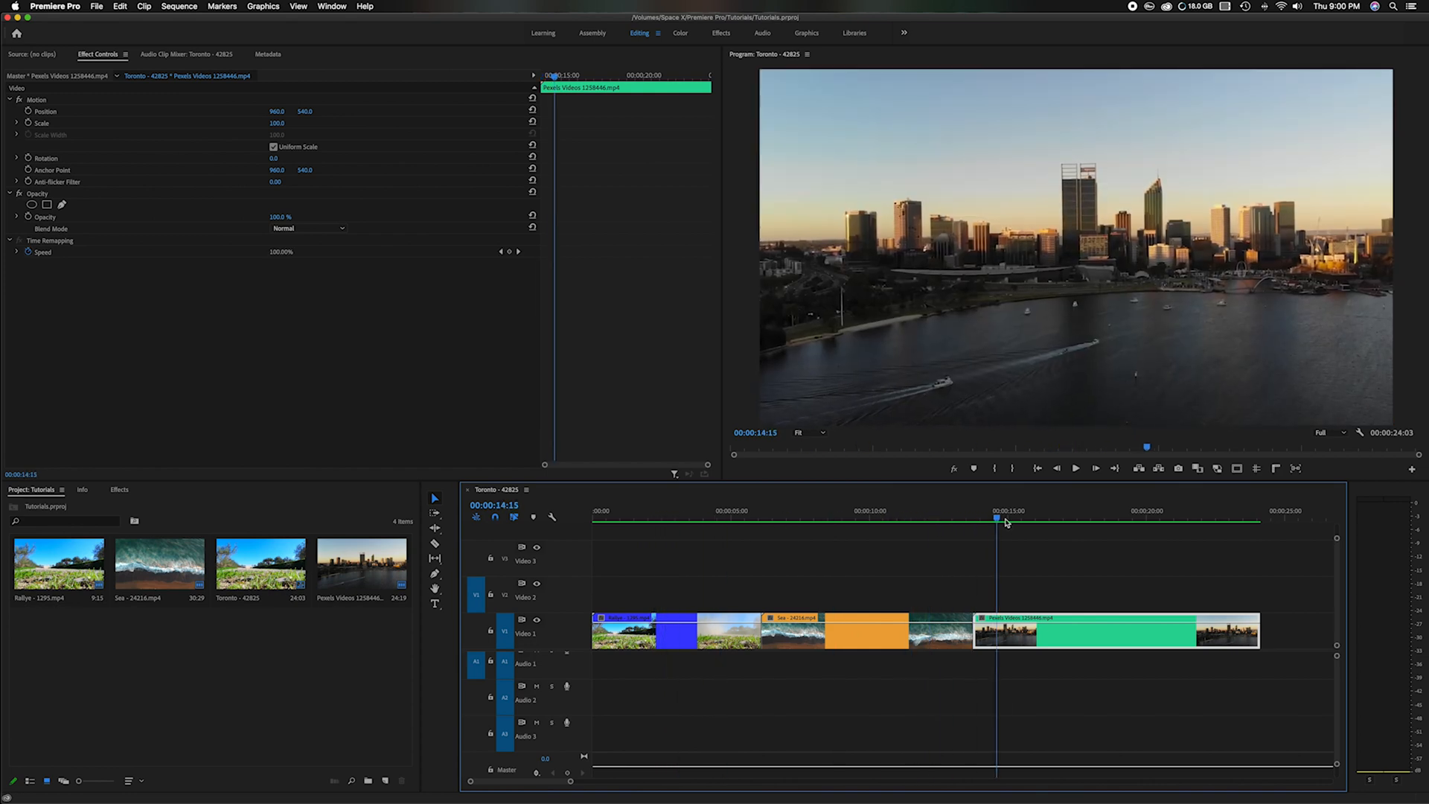
left_click(1092, 519)
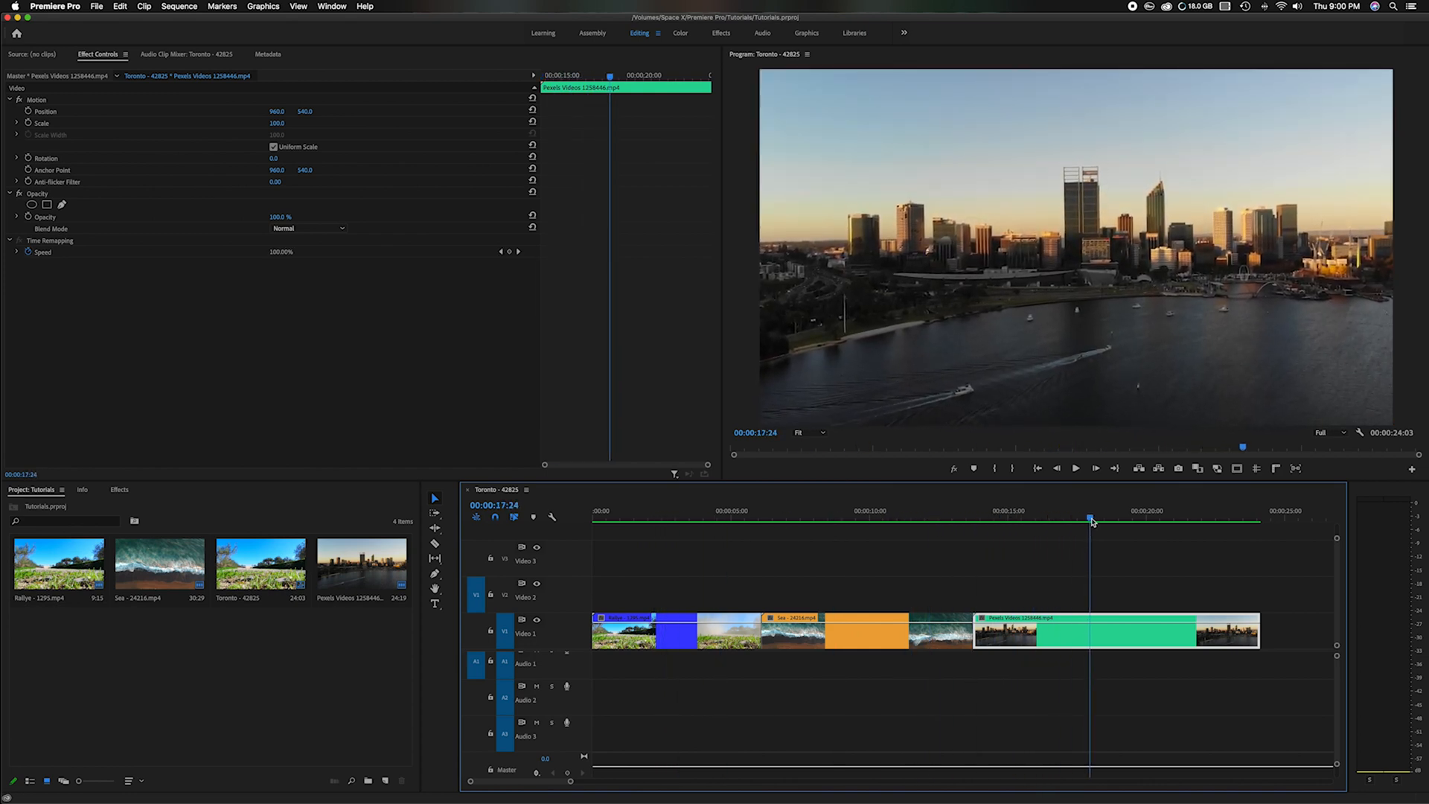
left_click(613, 518)
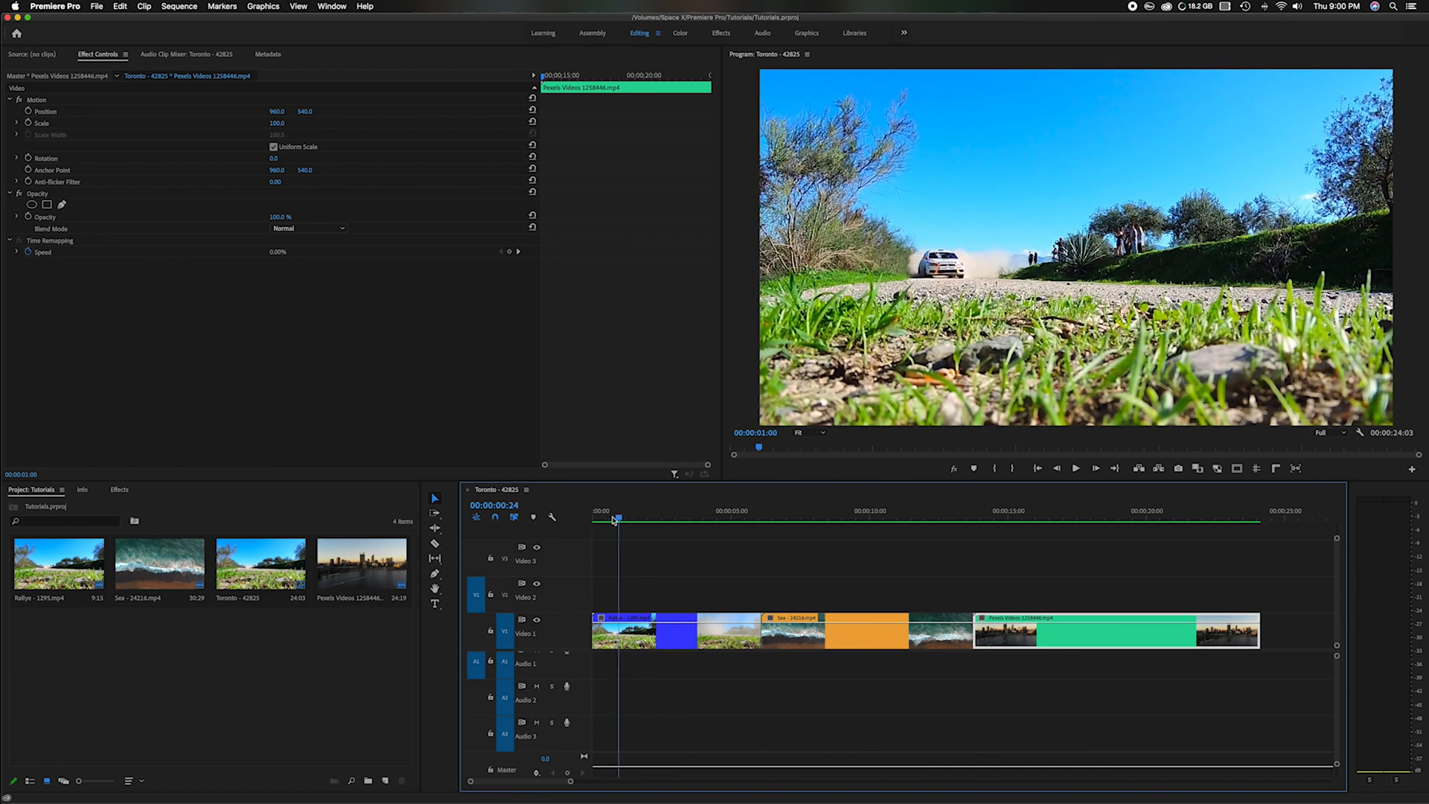
left_click(593, 511)
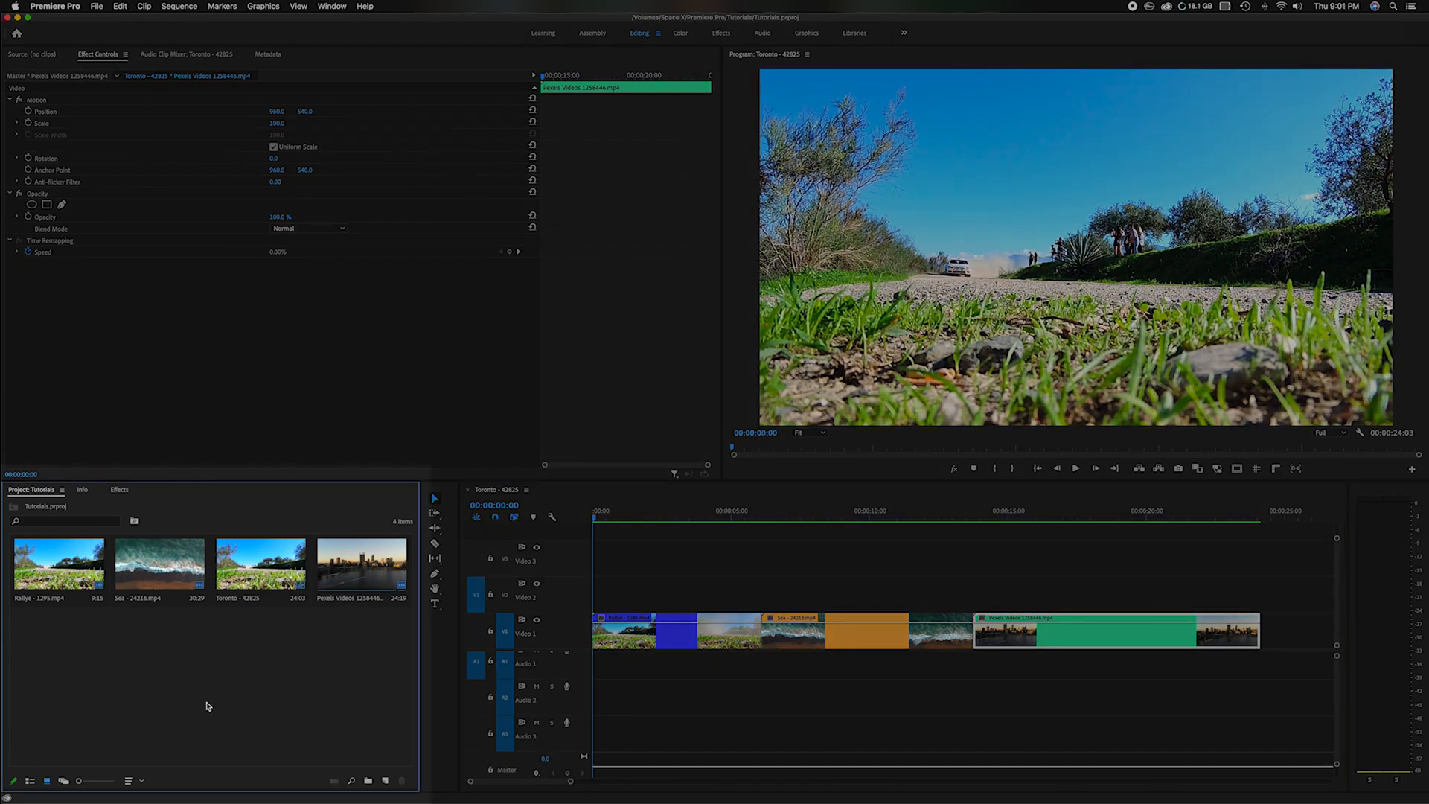
Show the Effects panel with Video Effects and the Distort folder expanded.
left_click(119, 490)
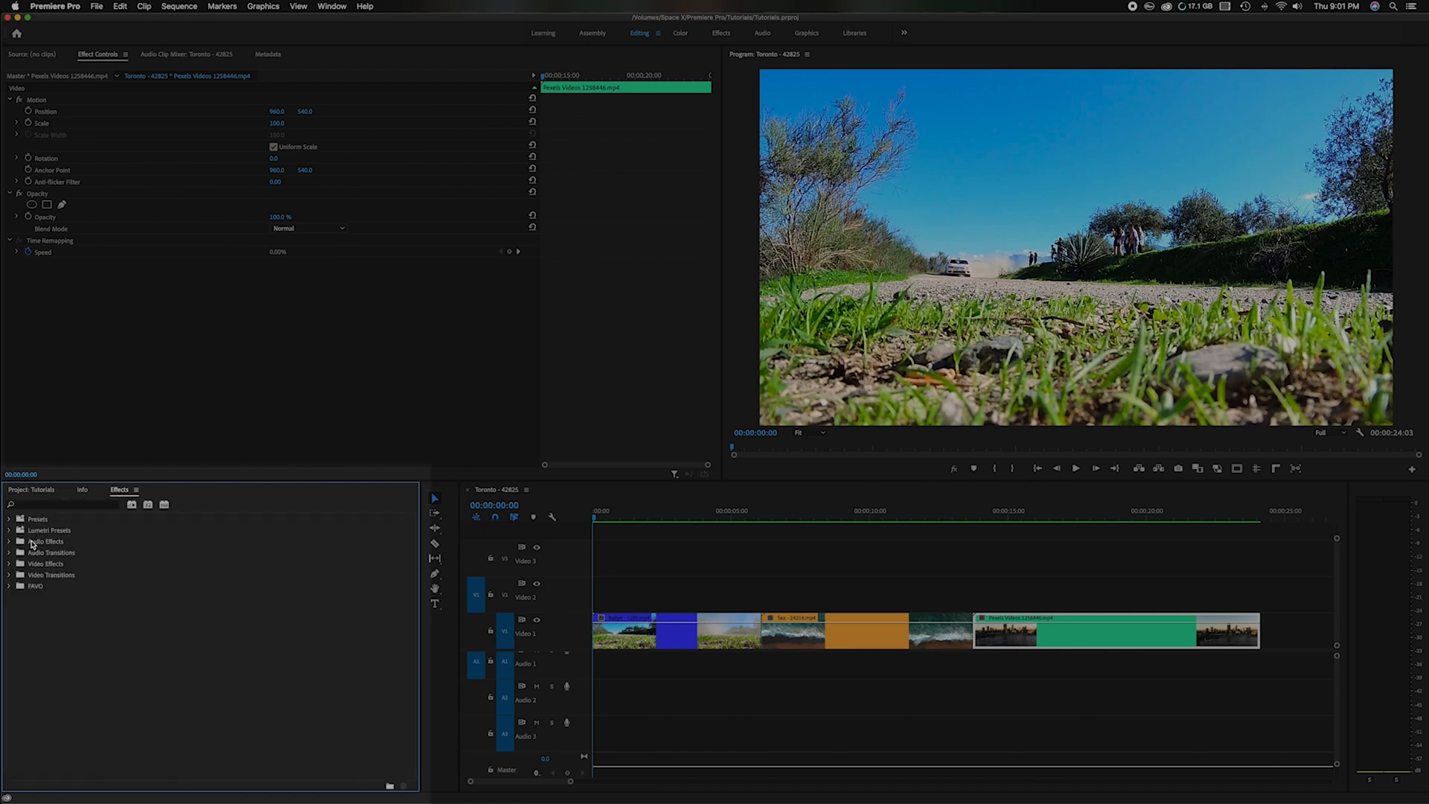
left_click(9, 564)
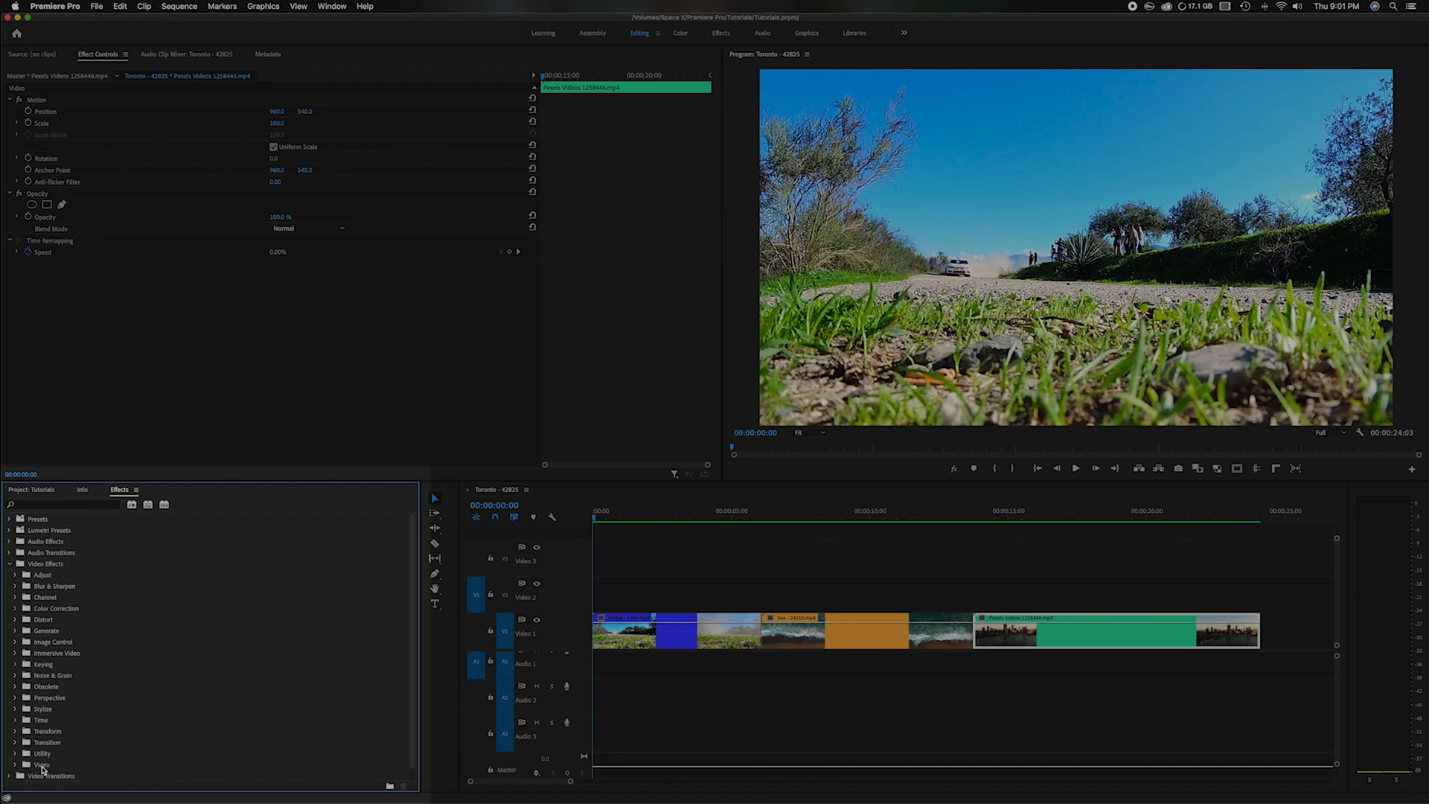
mouse_move(14, 621)
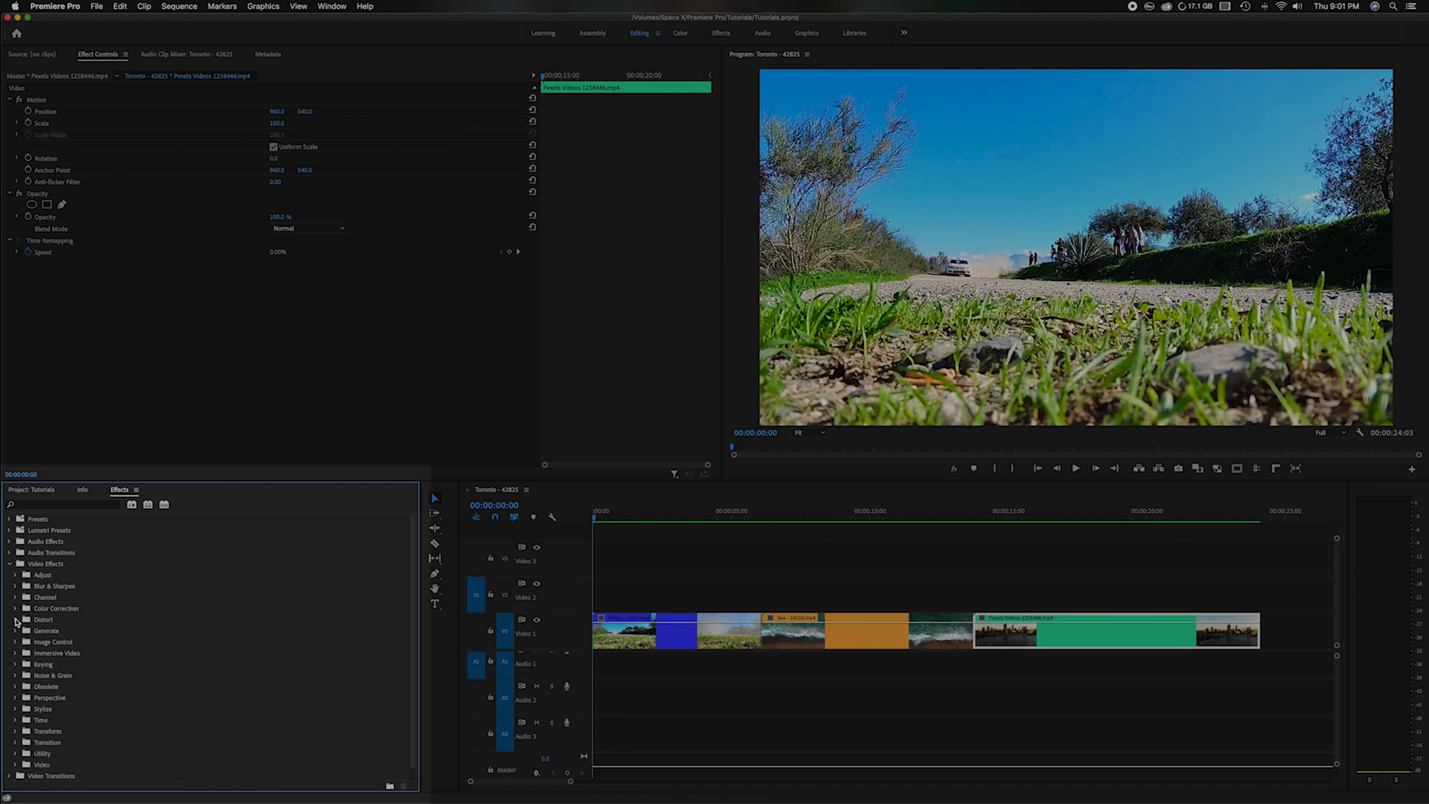
left_click(15, 620)
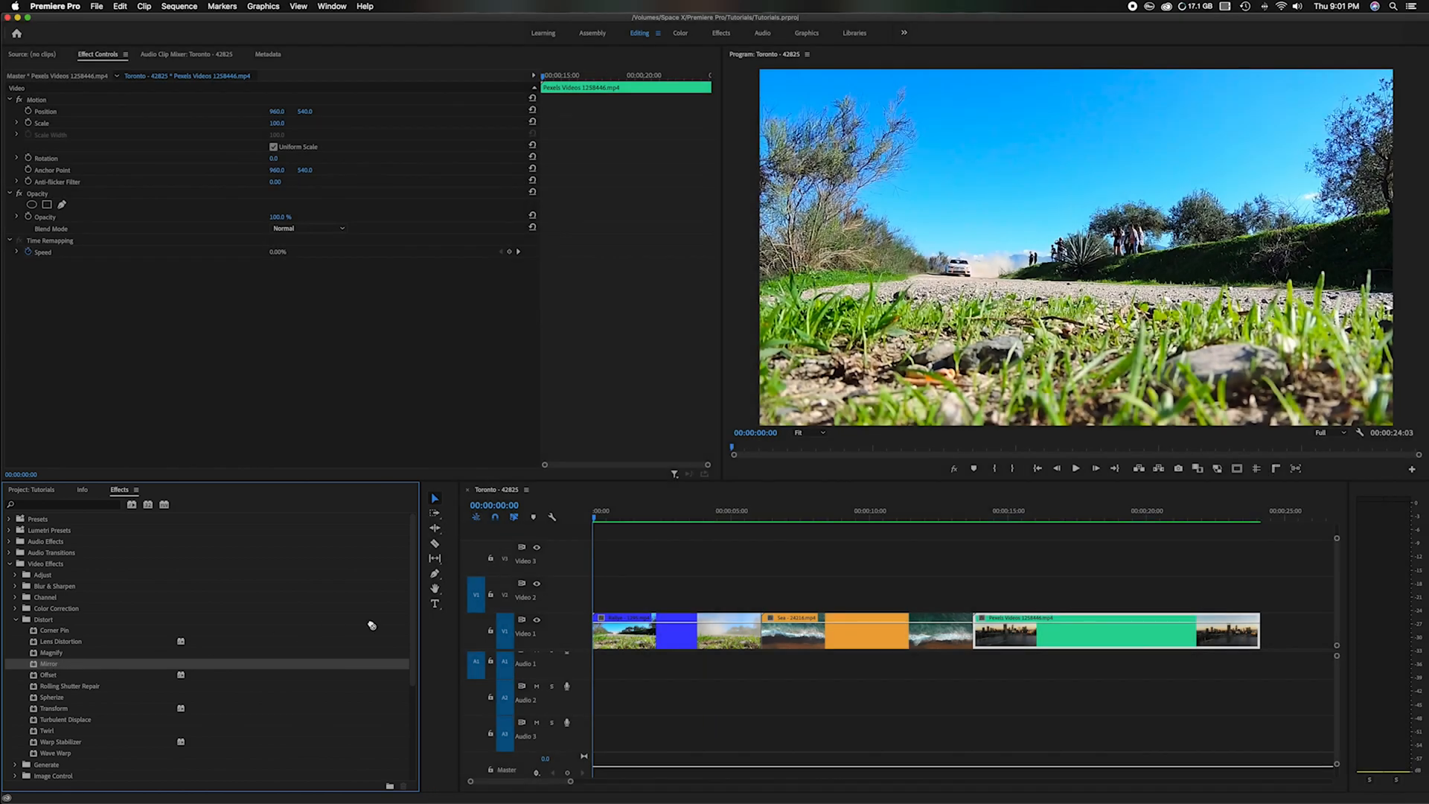
Apply Distort > Mirror to the Rallye clip and select it in Effect Controls.
left_click(674, 629)
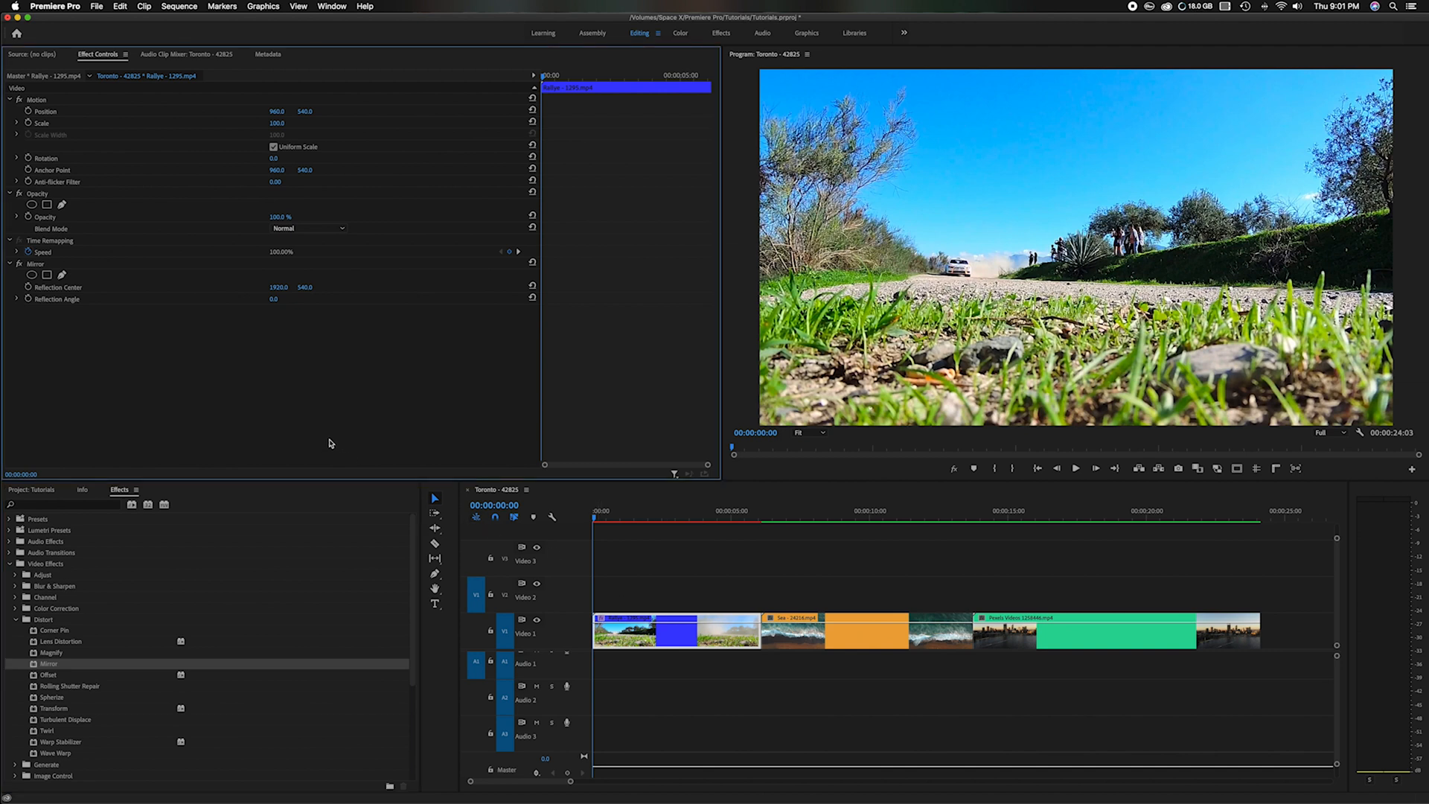
mouse_move(321, 440)
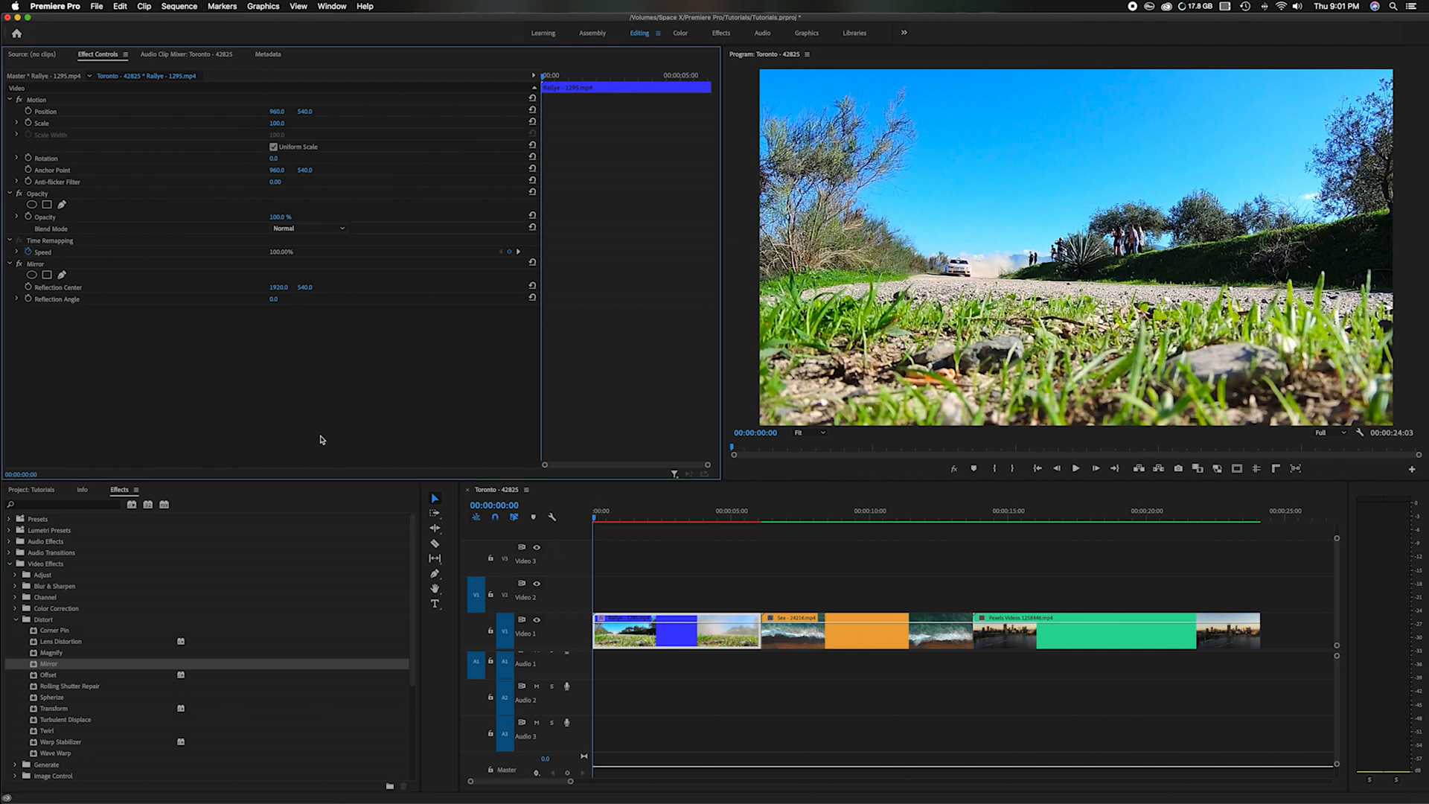
left_click(37, 263)
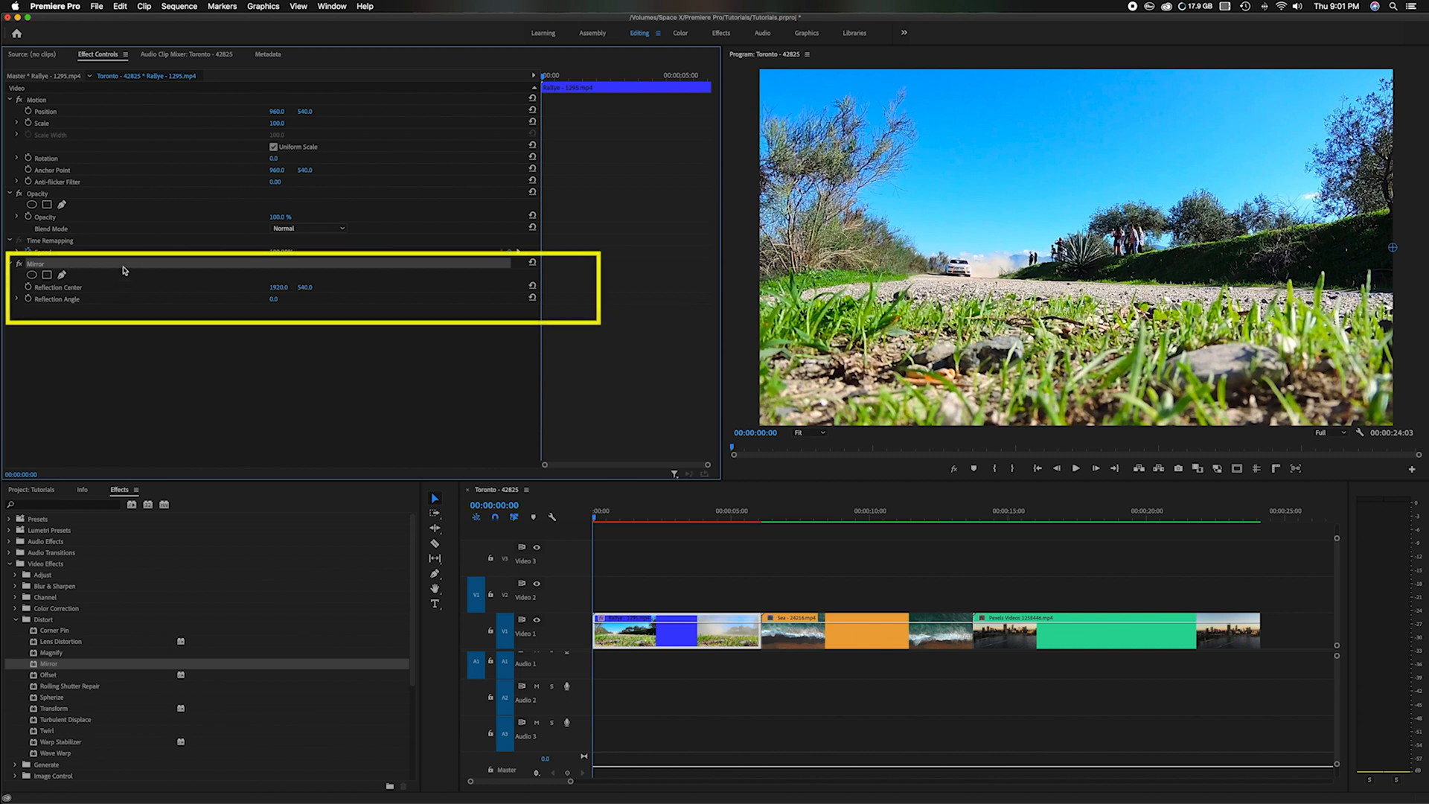
mouse_move(134, 301)
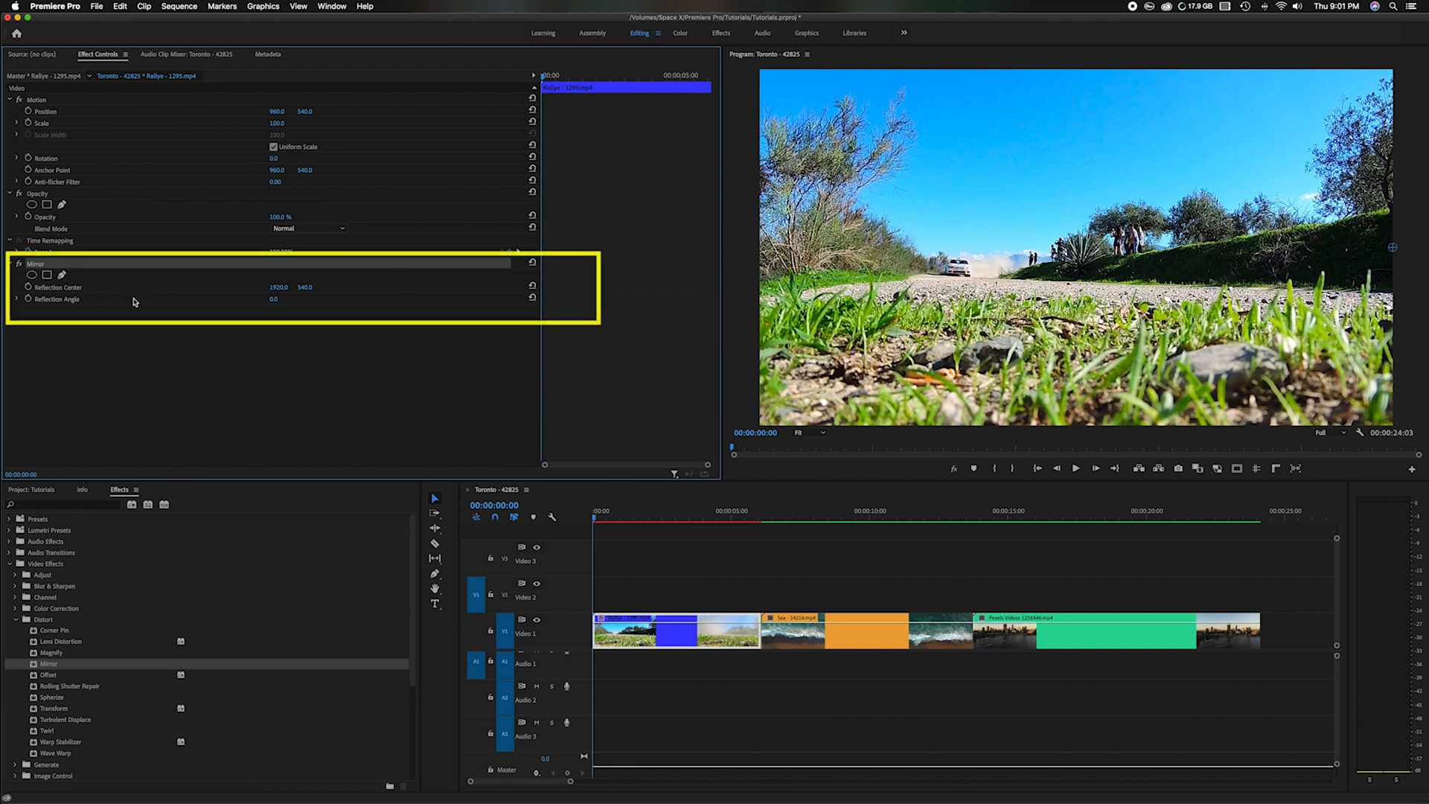
mouse_move(94, 270)
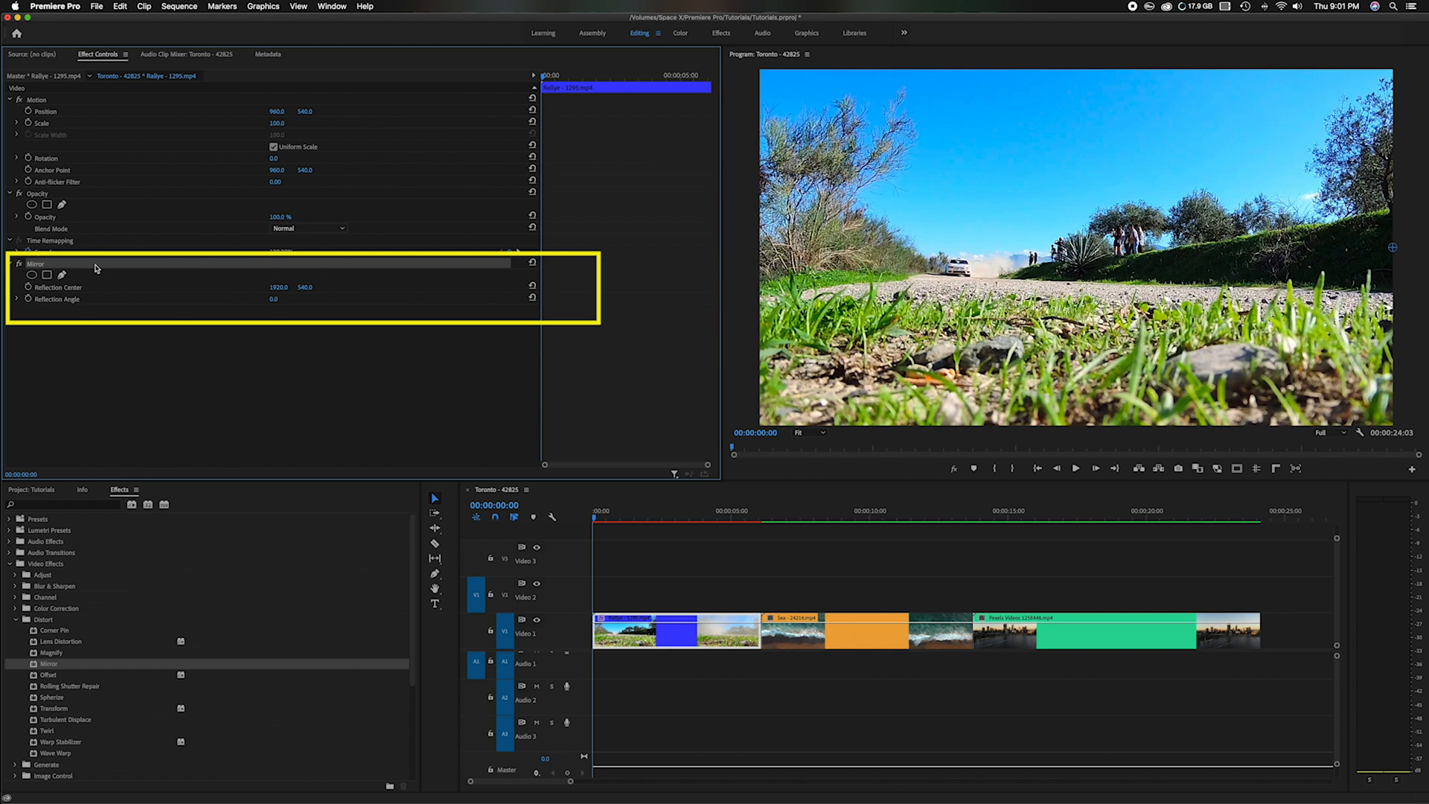
left_click(16, 240)
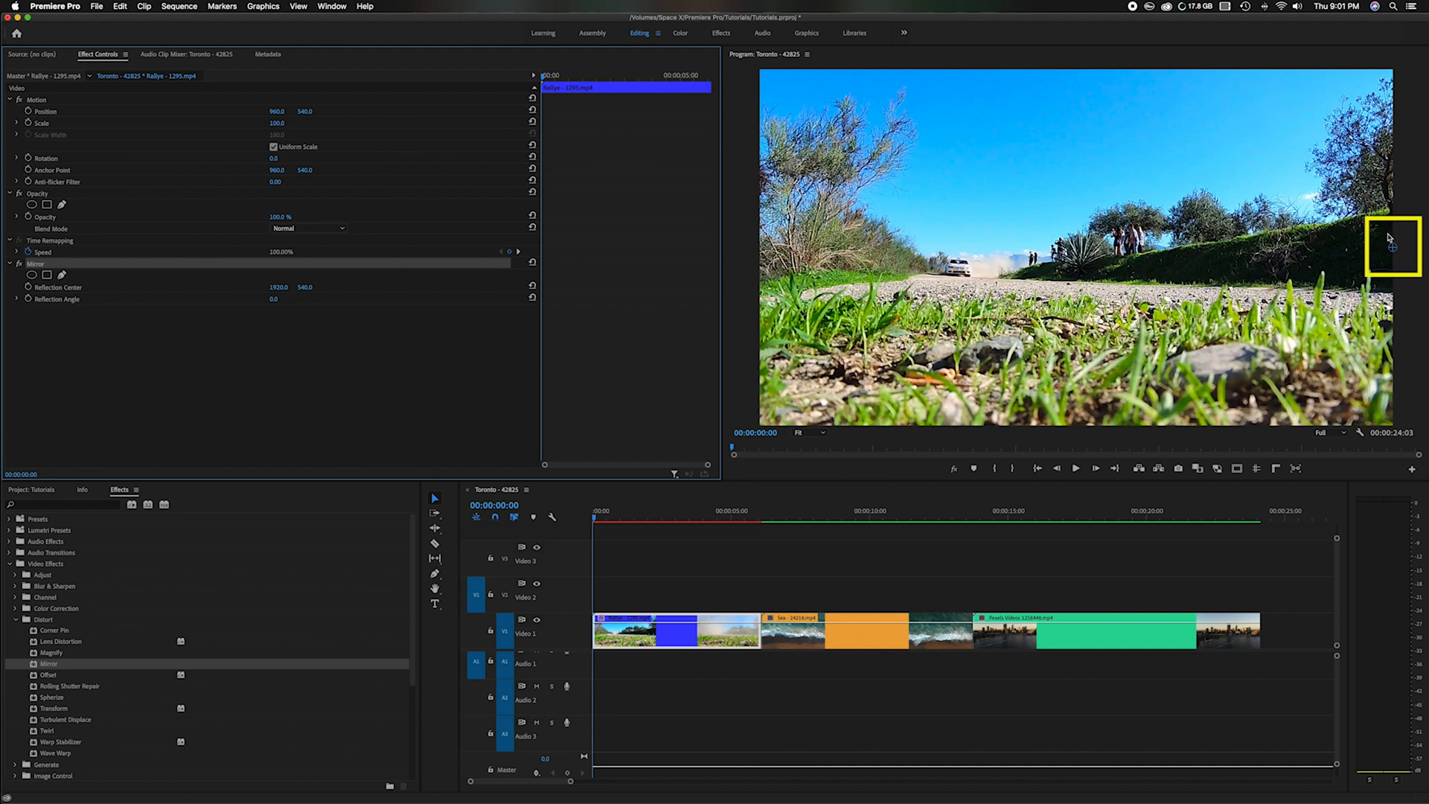
mouse_move(1368, 252)
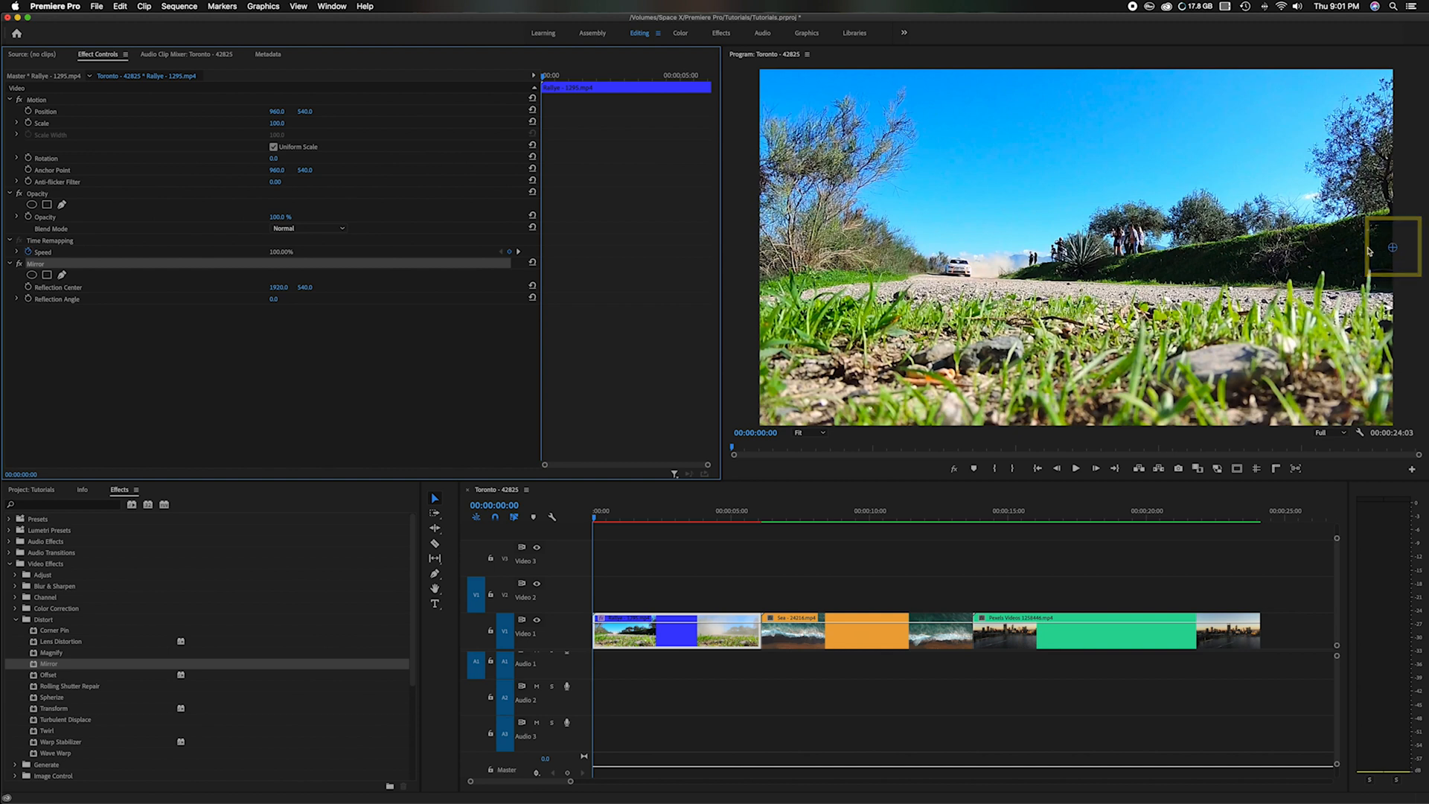
mouse_move(1422, 247)
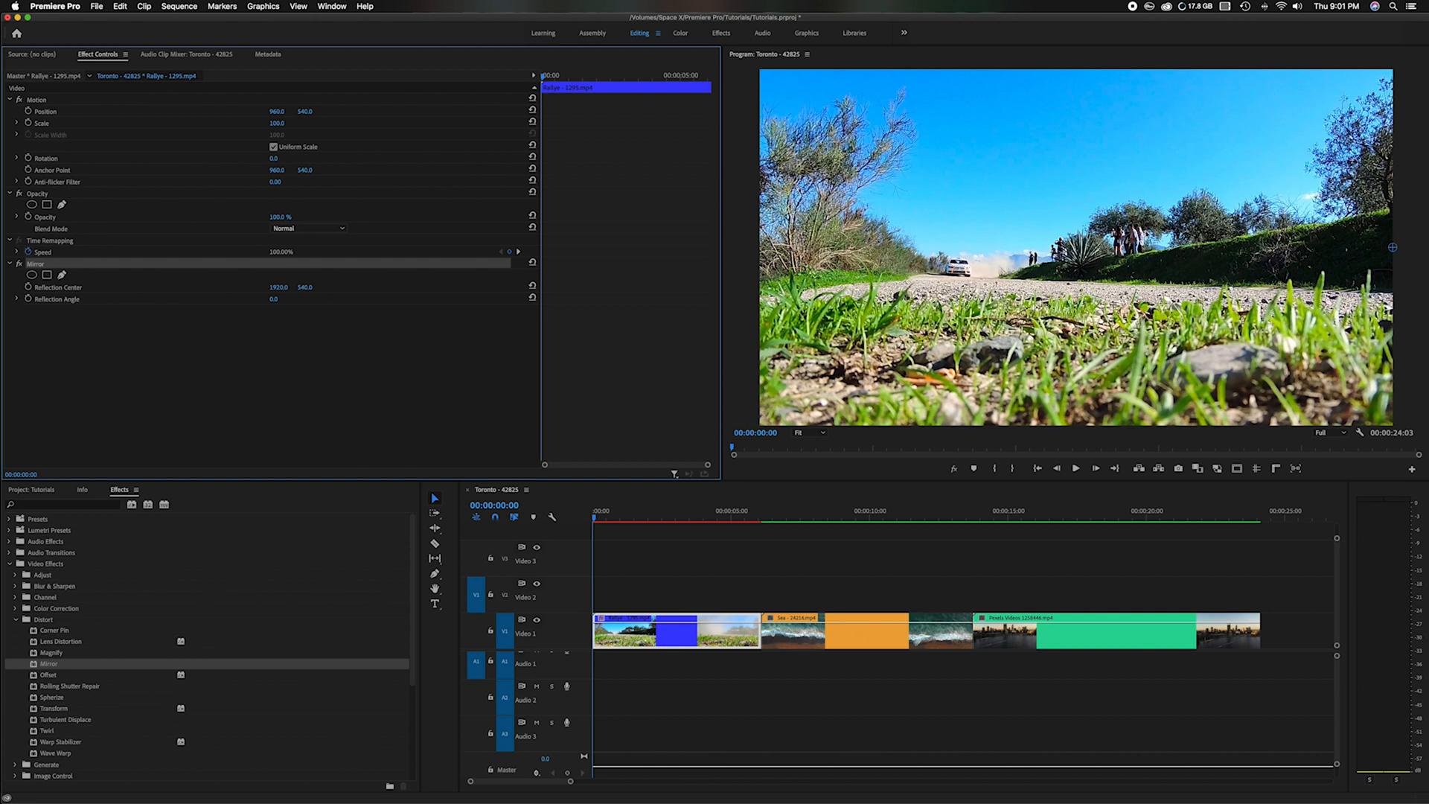
mouse_move(159, 297)
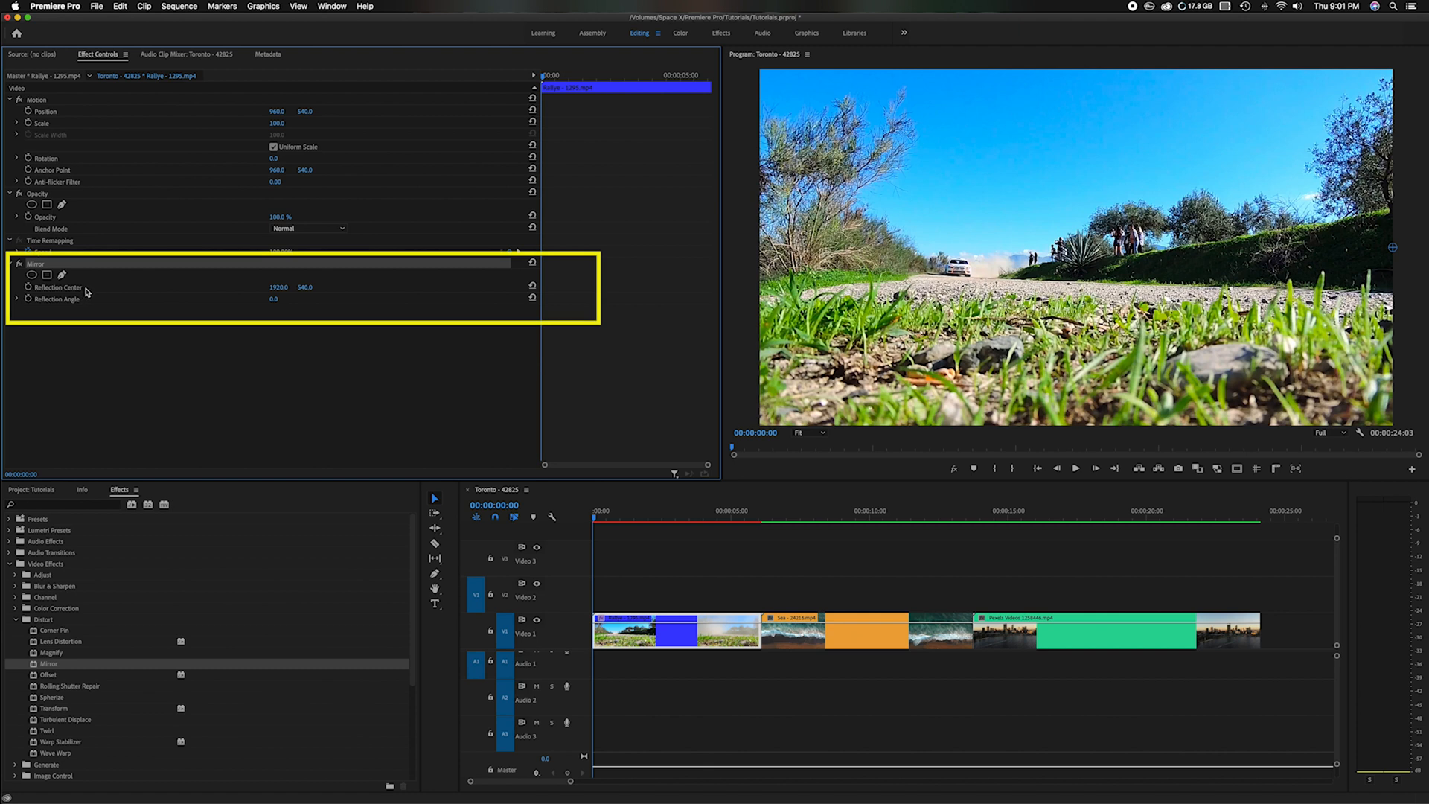
mouse_move(242, 313)
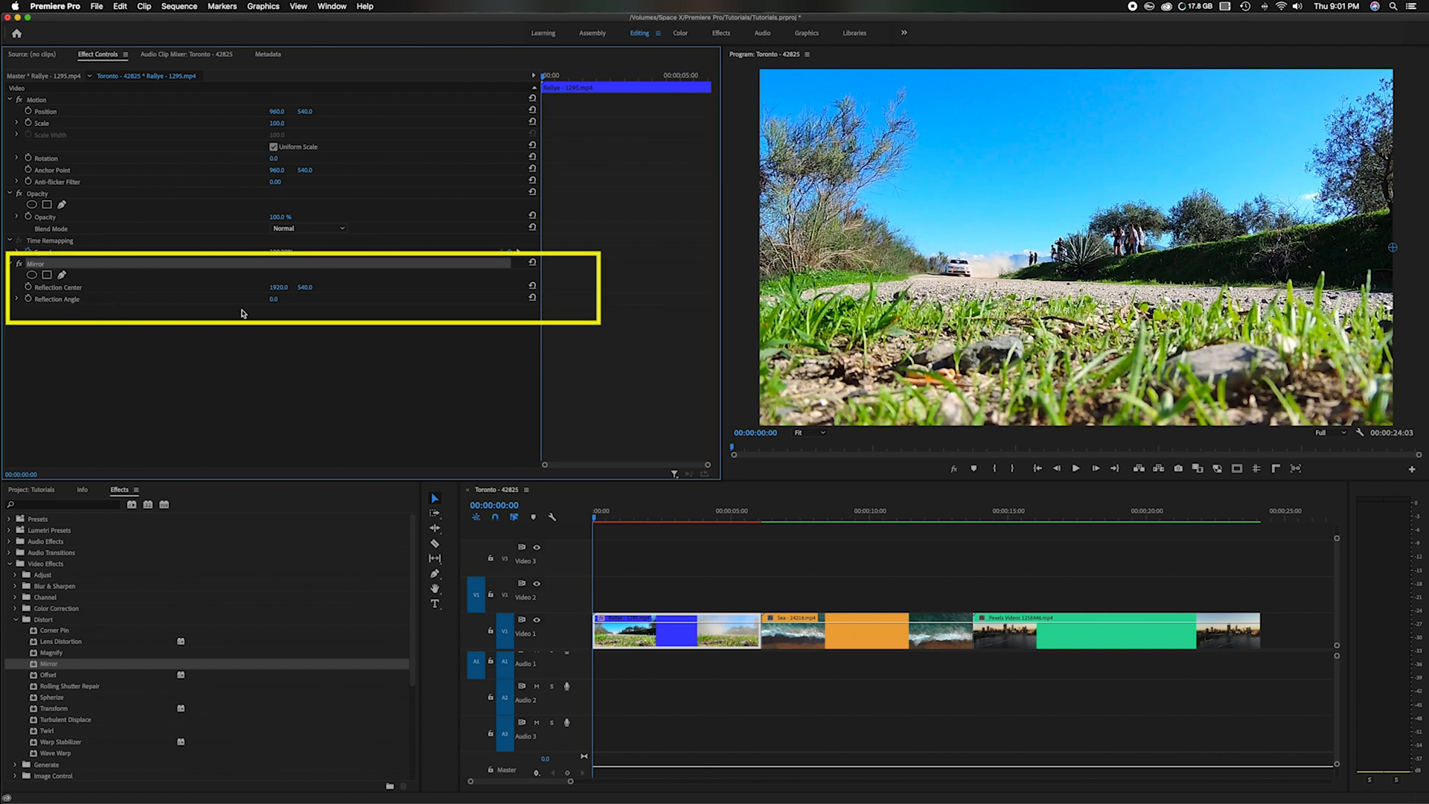
Set the rally clip's Mirror Reflection Angle to 90° and preview a later dusty moment.
left_click(274, 299)
type("90")
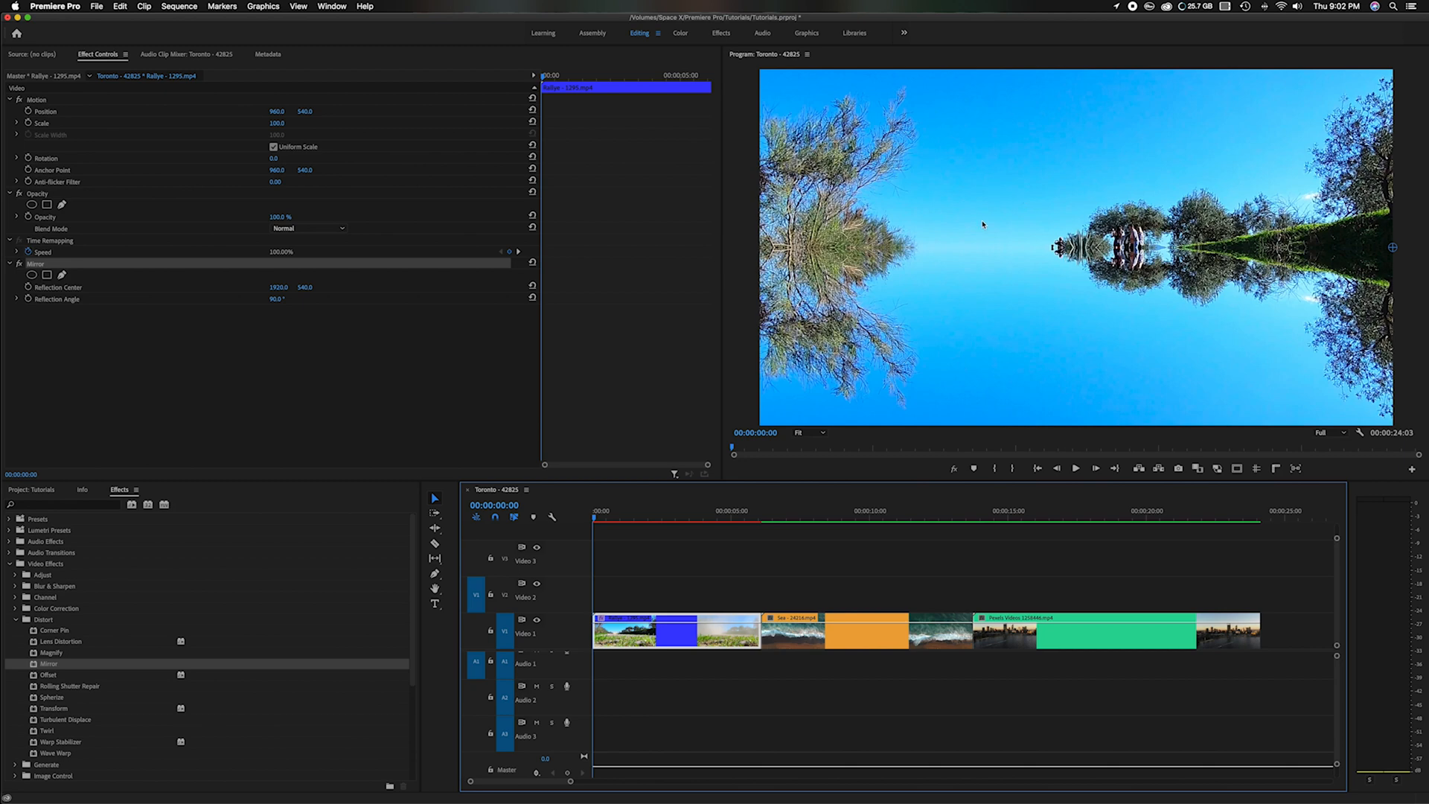
left_click(1073, 468)
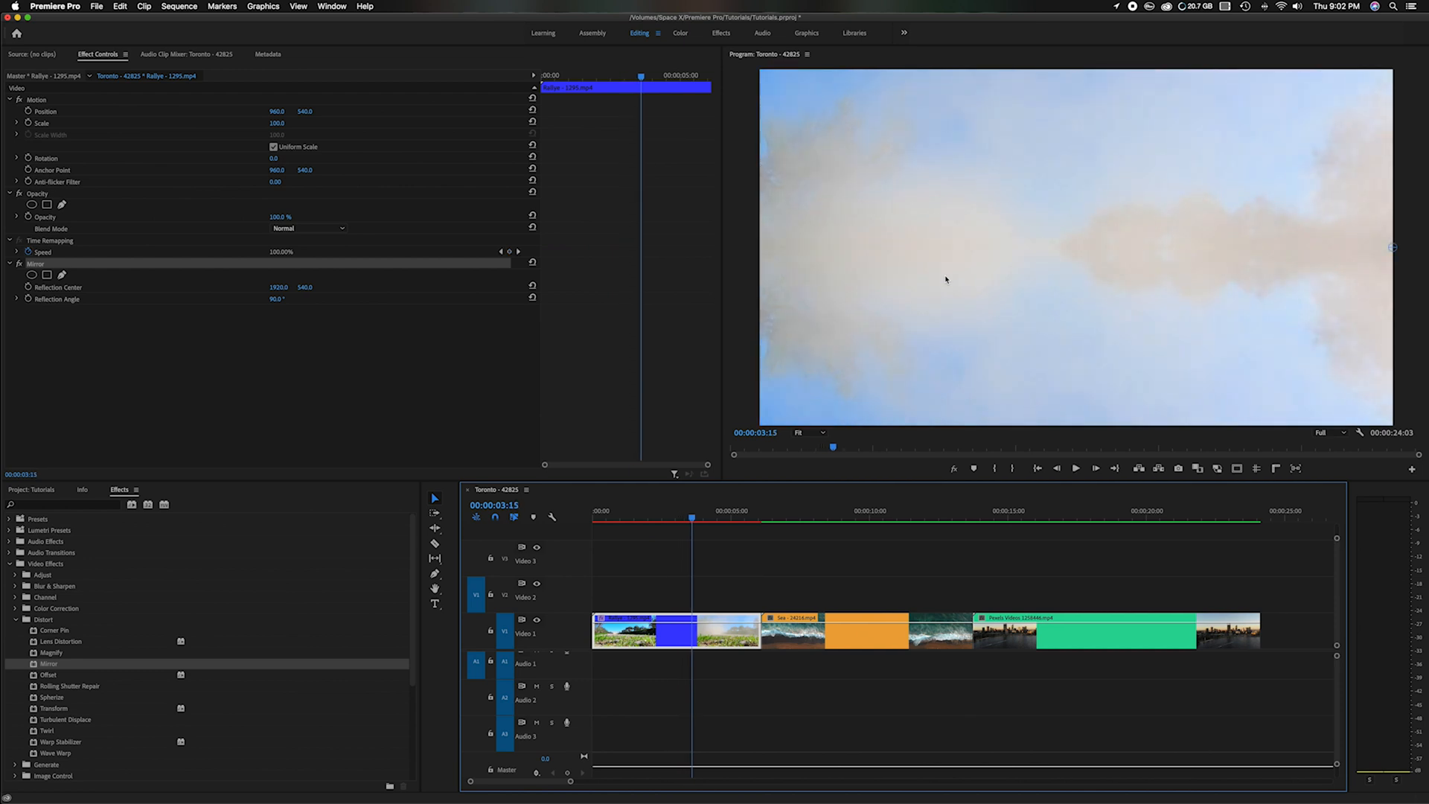
mouse_move(734, 411)
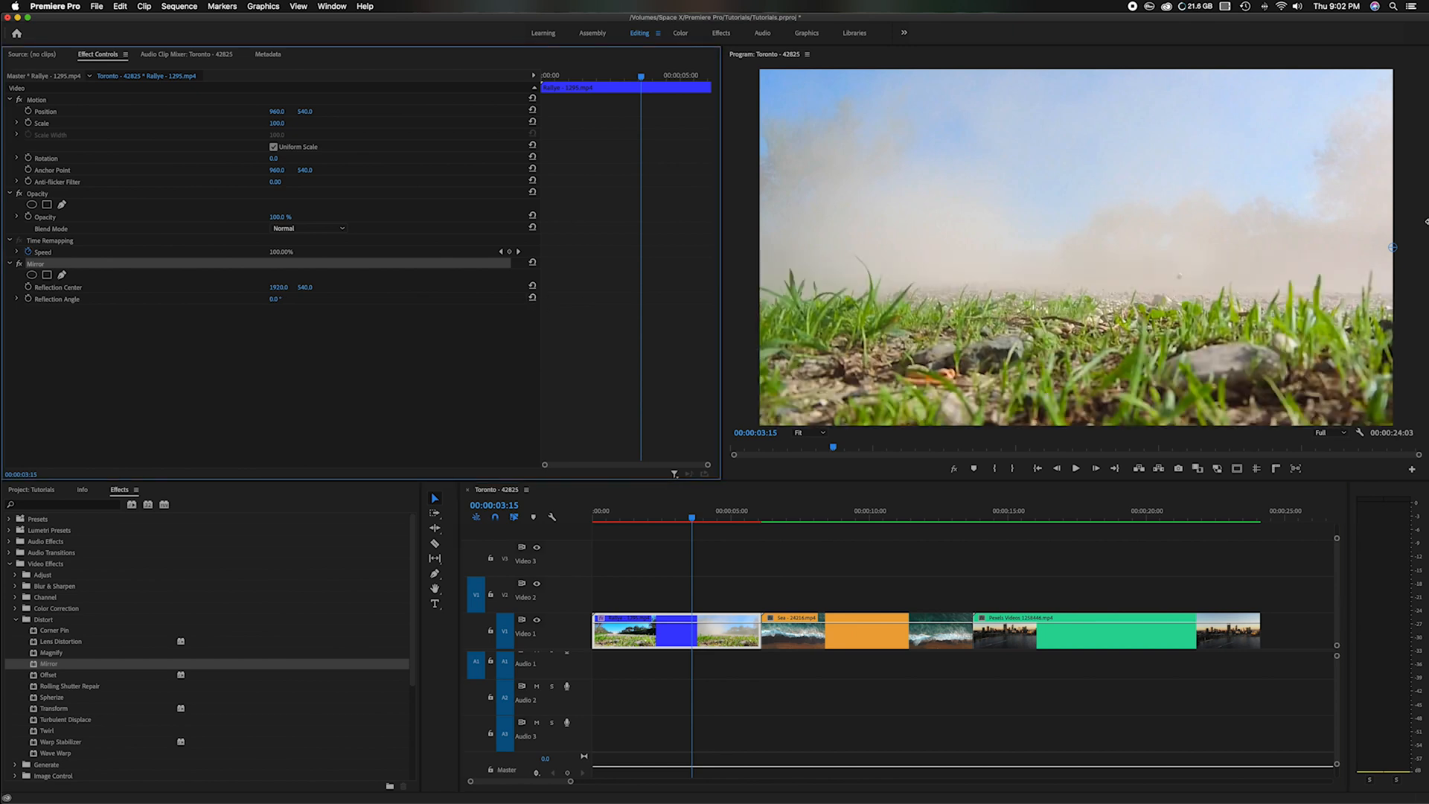
mouse_move(1405, 248)
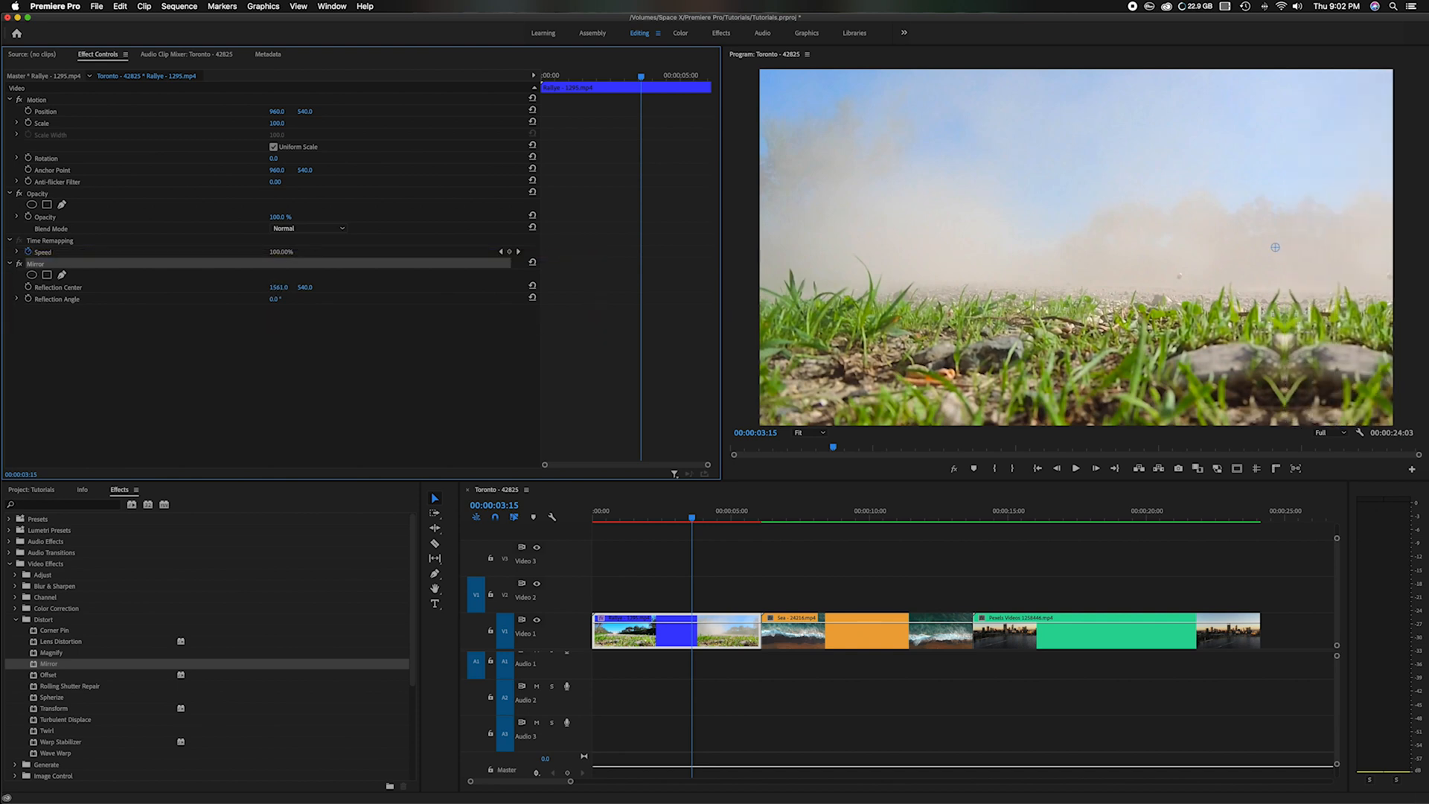
Try shifting the rally Mirror's Reflection Center, then reset it to default and move to the sea clip.
left_click_drag(278, 286, 260, 286)
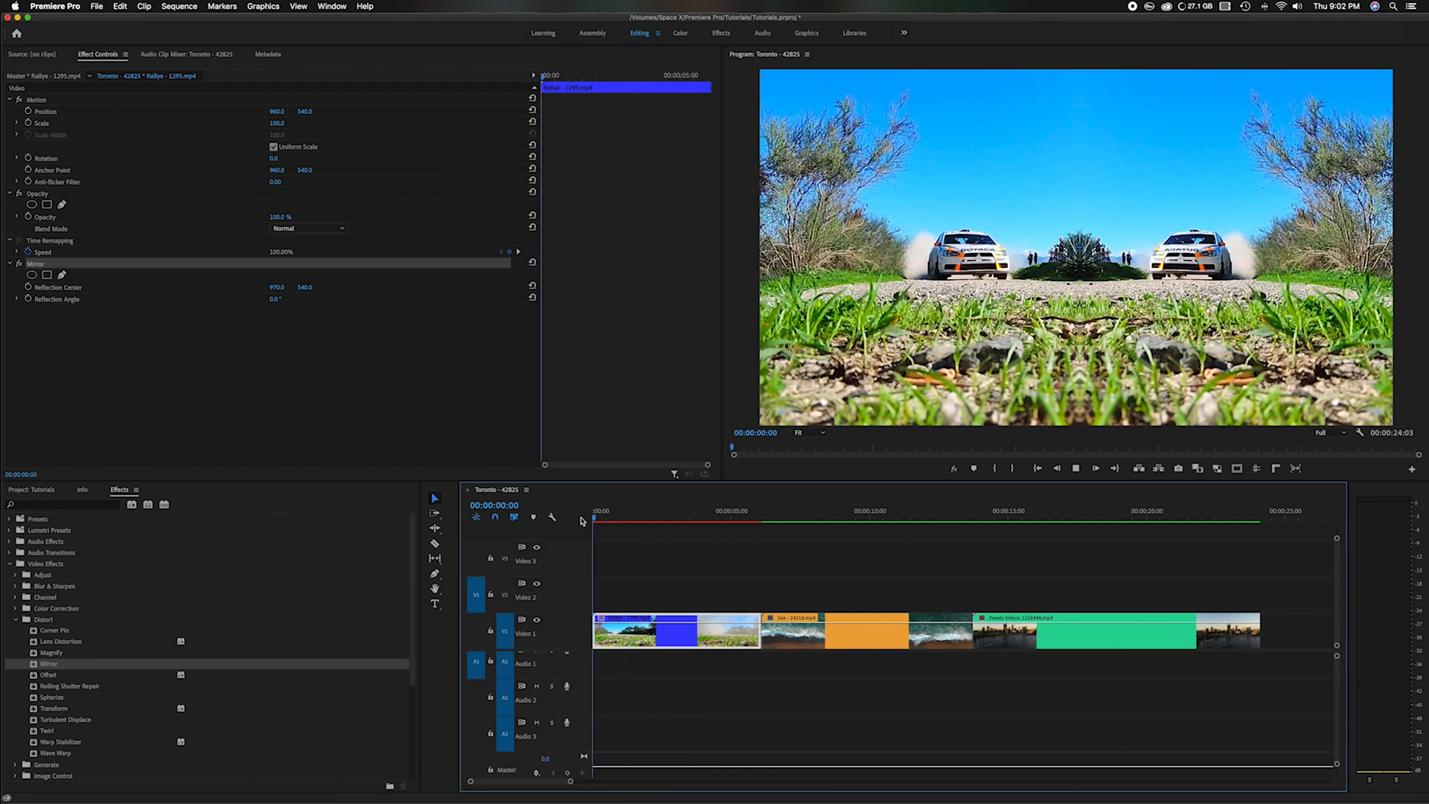
left_click(605, 511)
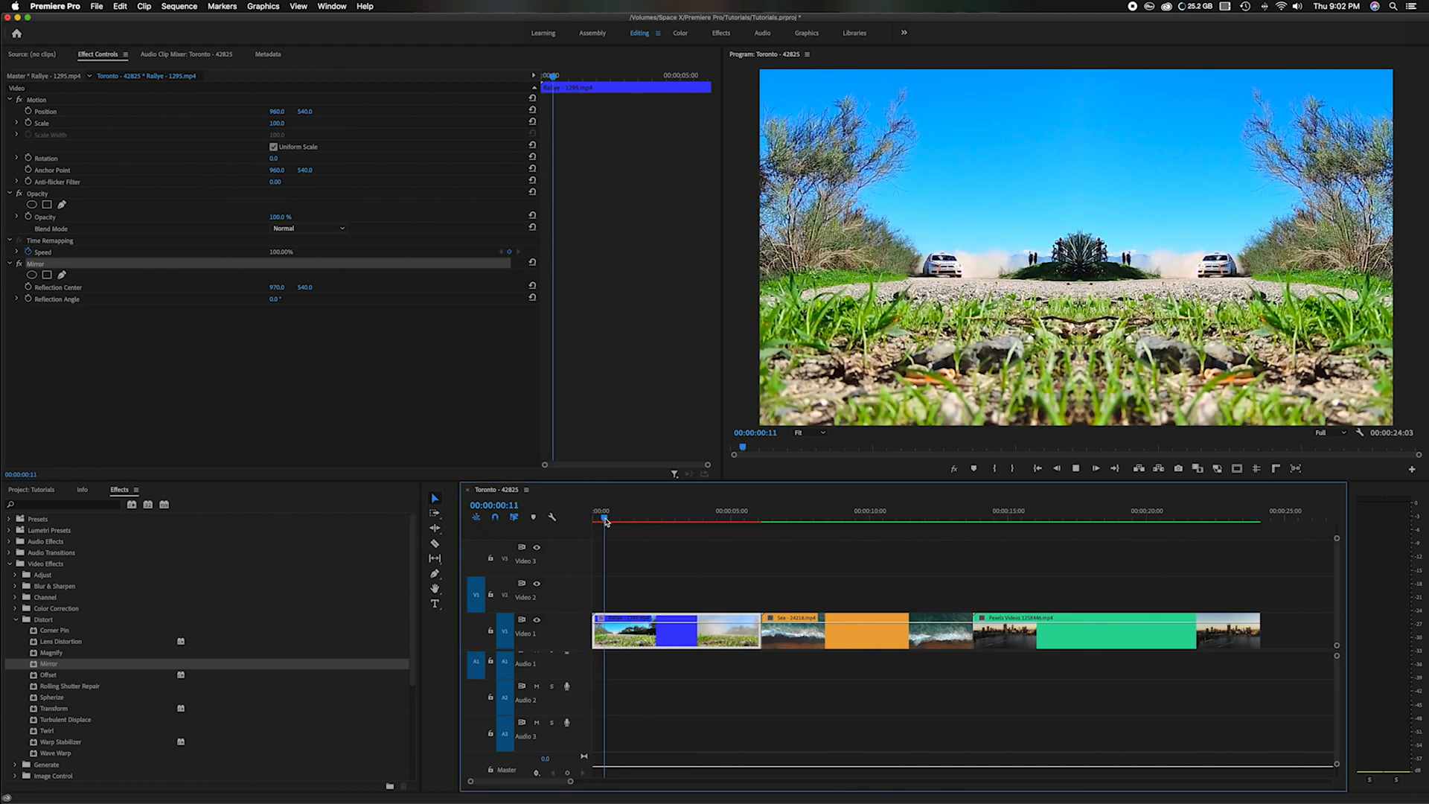
left_click(663, 511)
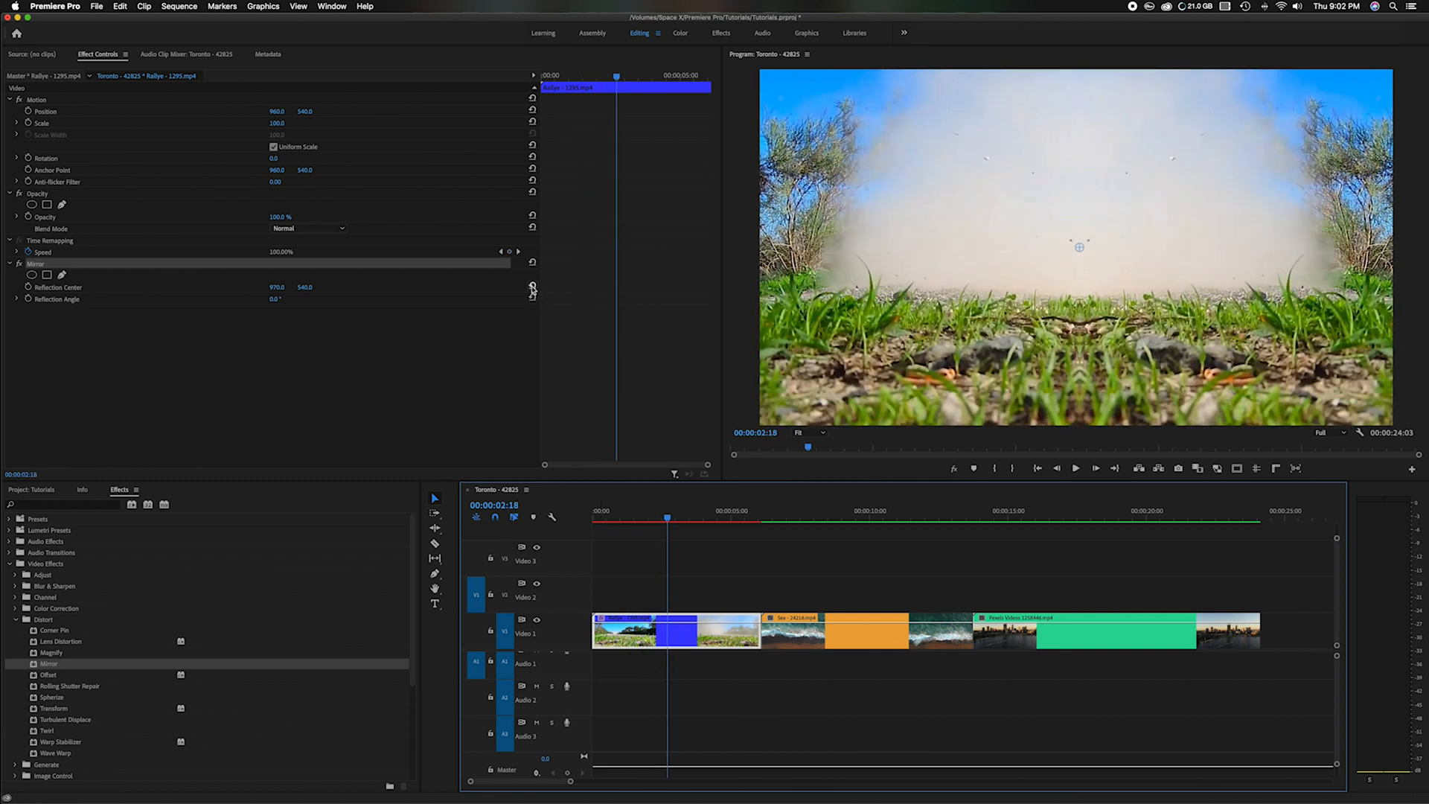
left_click(532, 284)
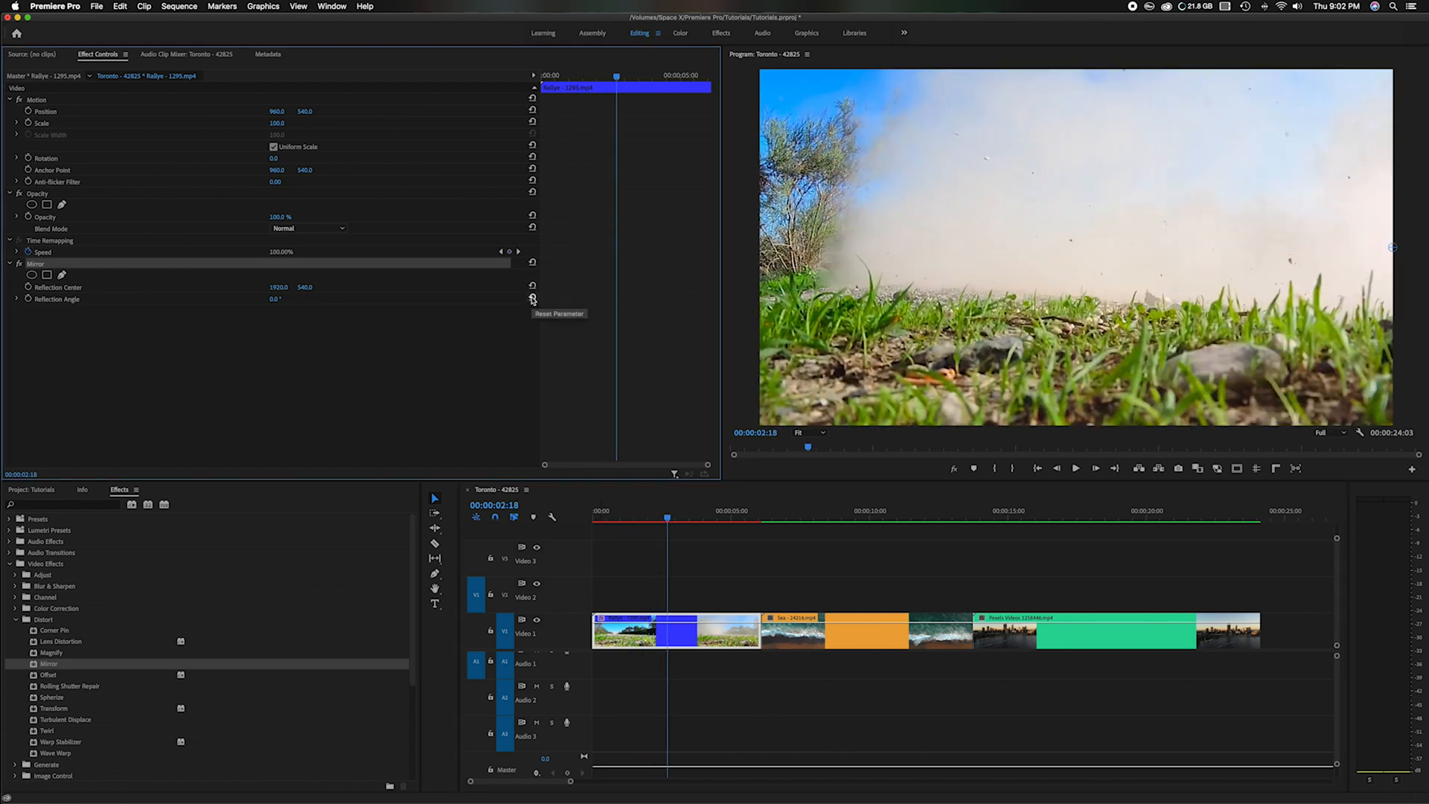
left_click(839, 519)
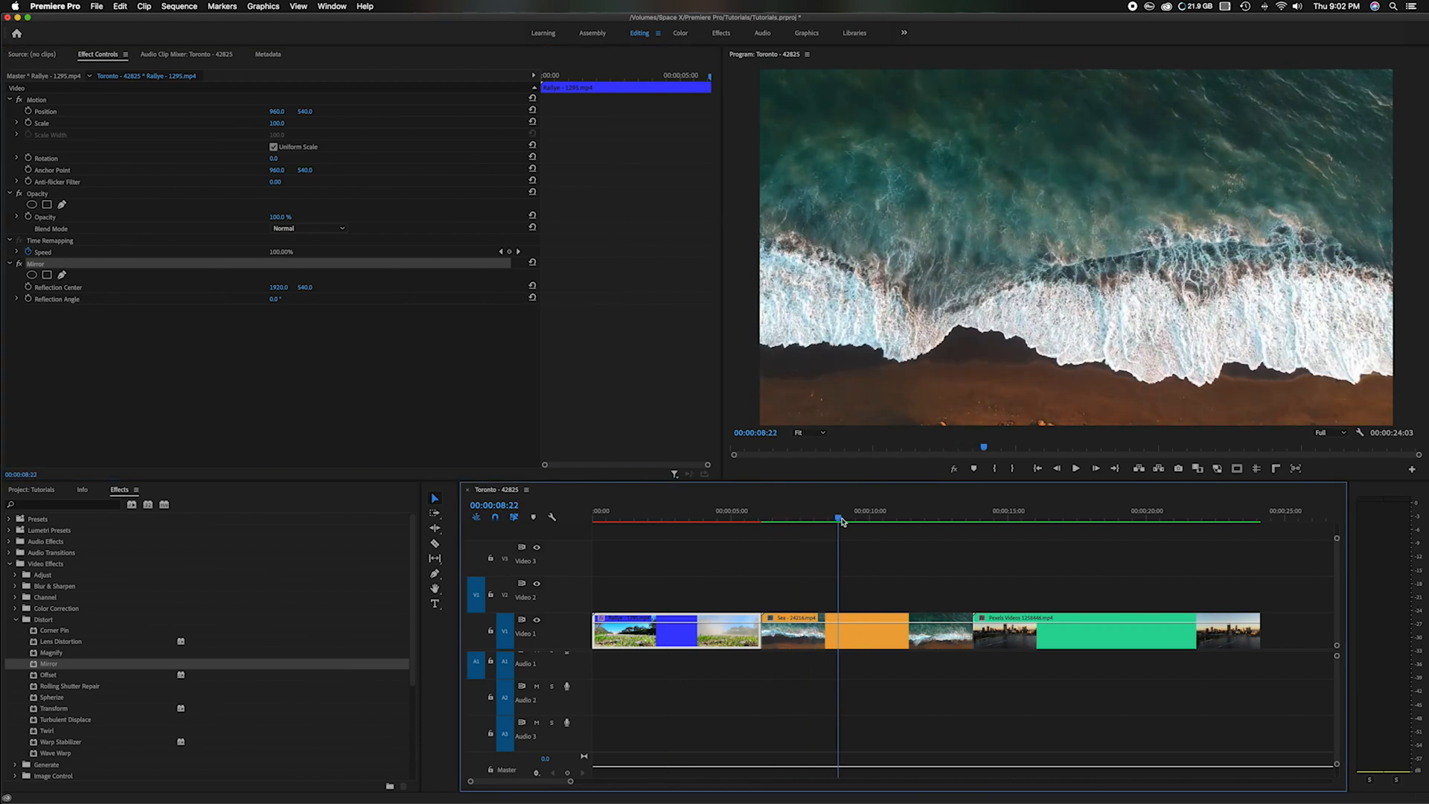
Drop the Mirror effect onto the Sea clip and scrub through it.
left_click(777, 521)
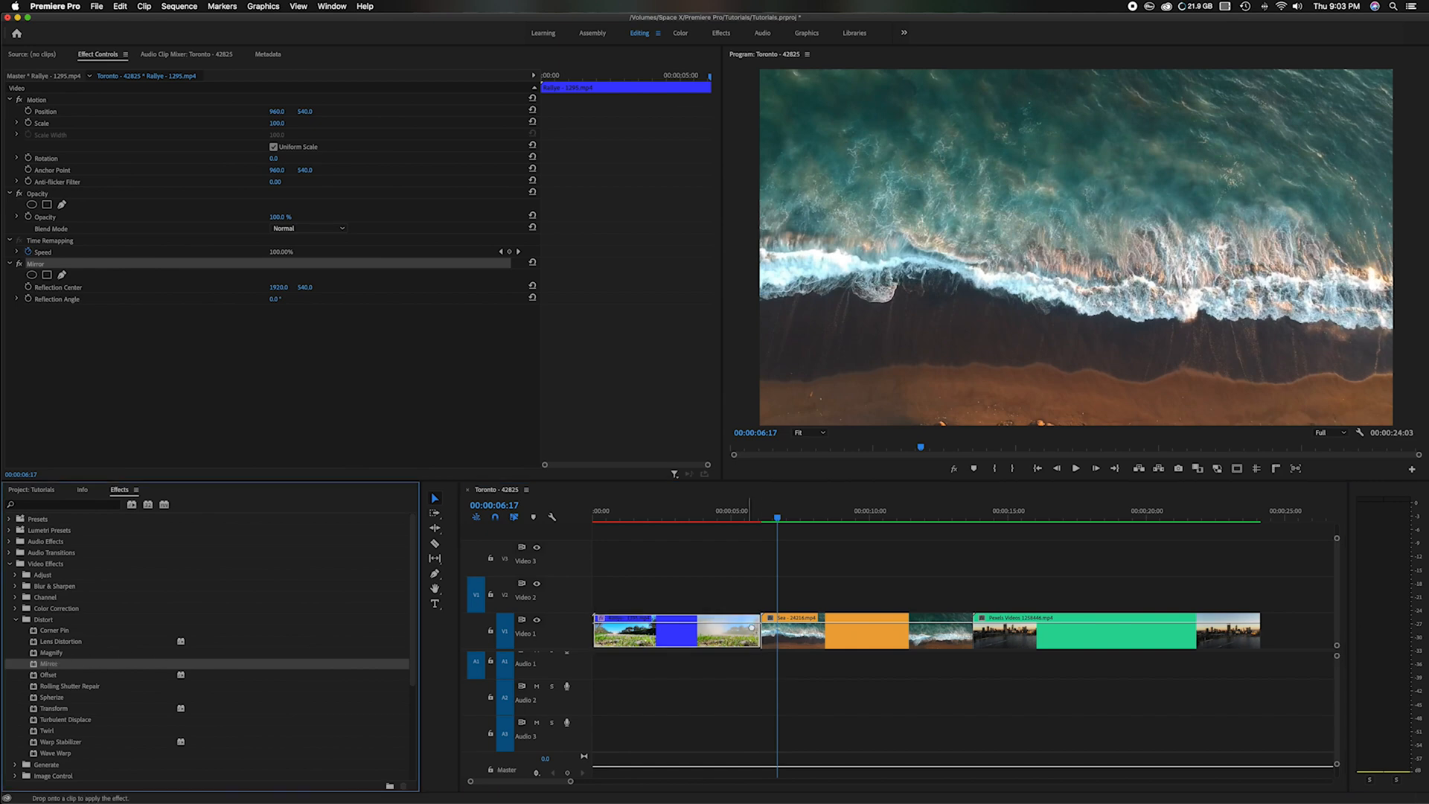
left_click(865, 631)
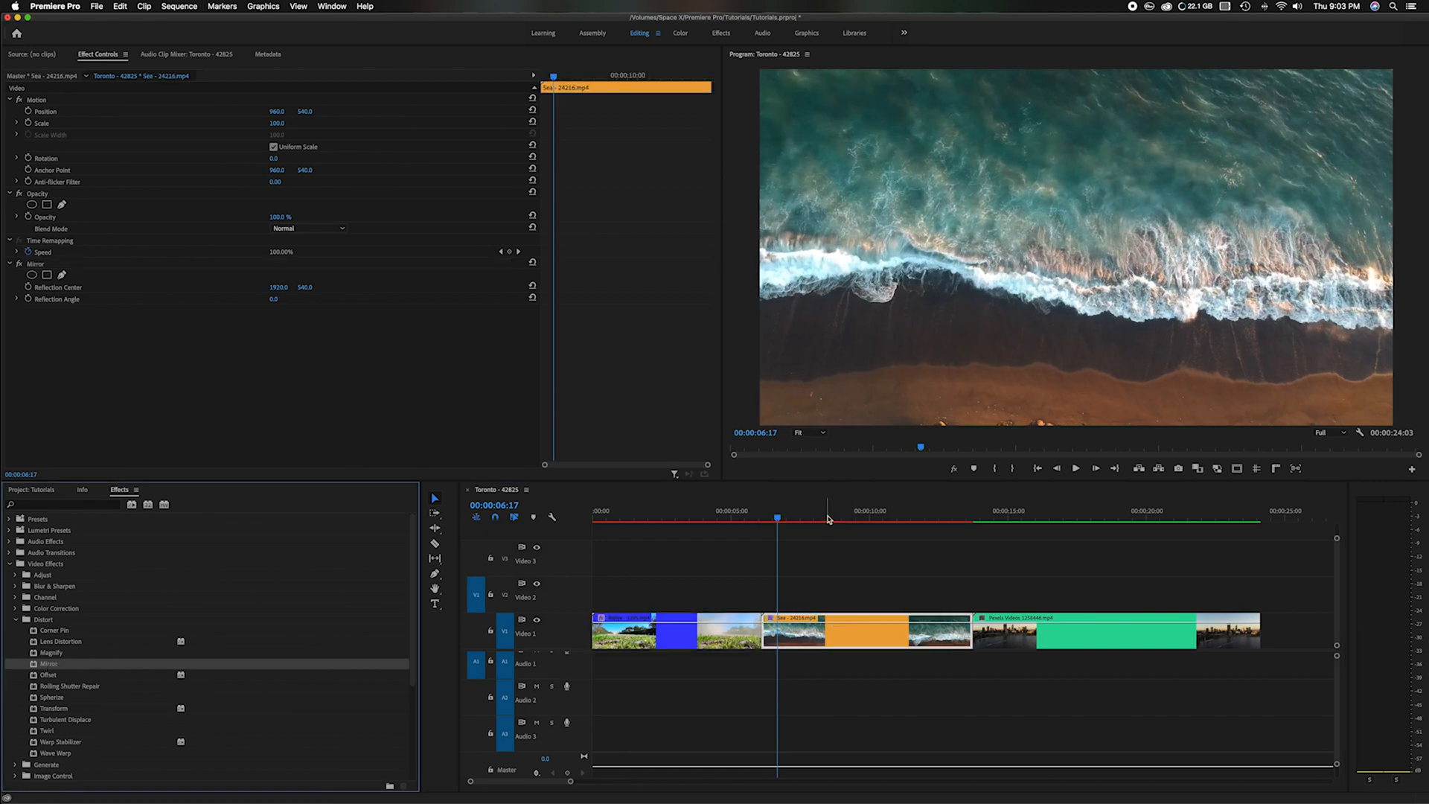
left_click(834, 518)
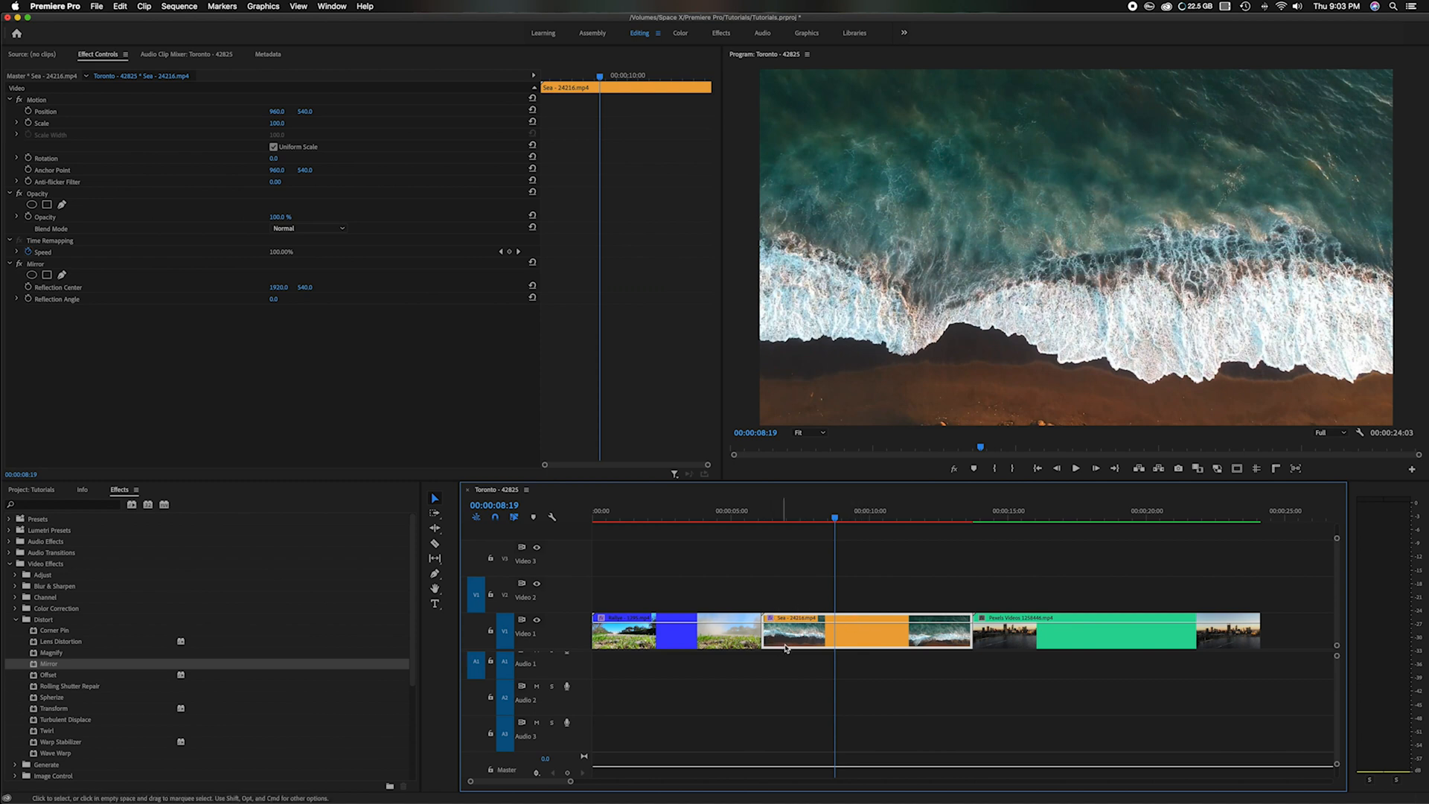
mouse_move(707, 496)
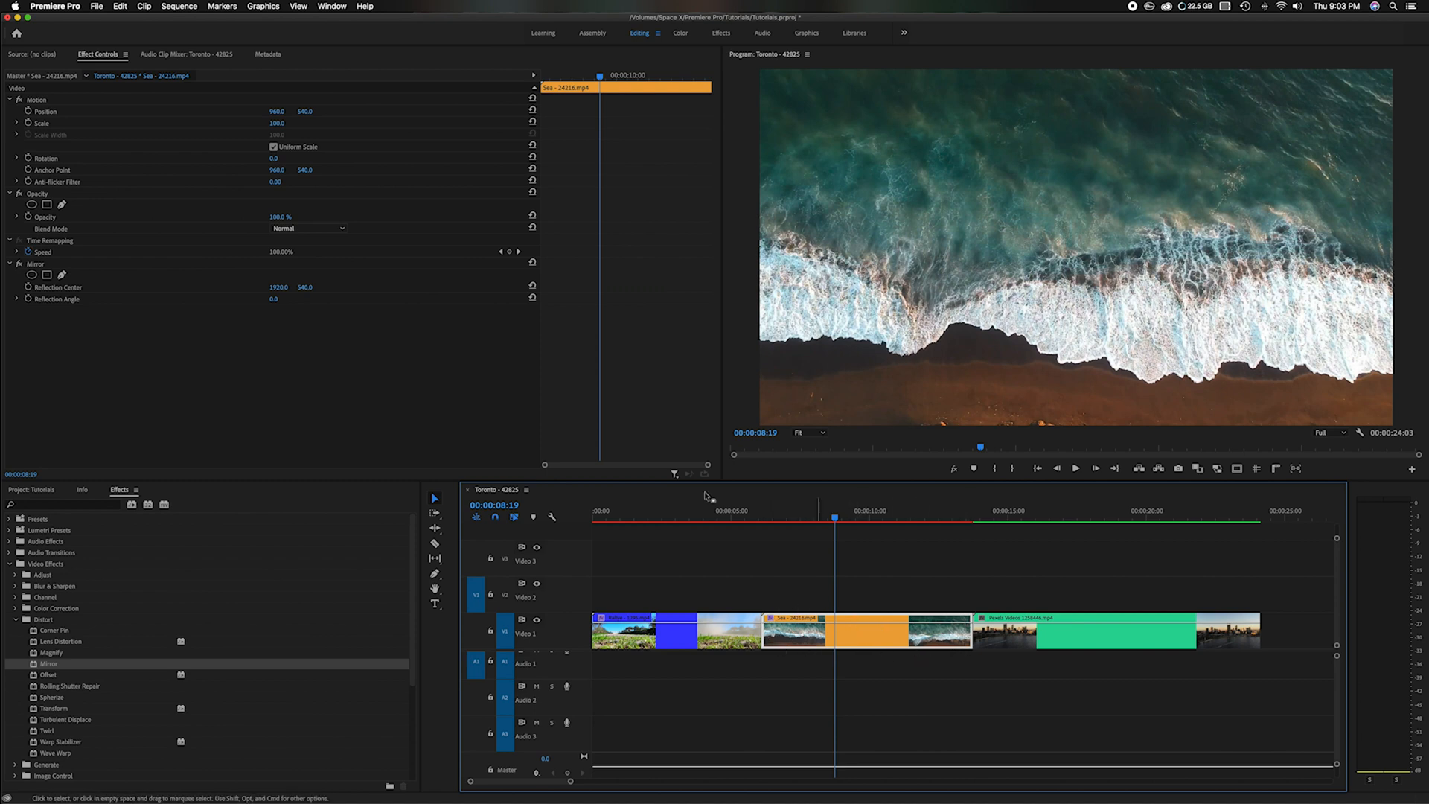
mouse_move(130, 268)
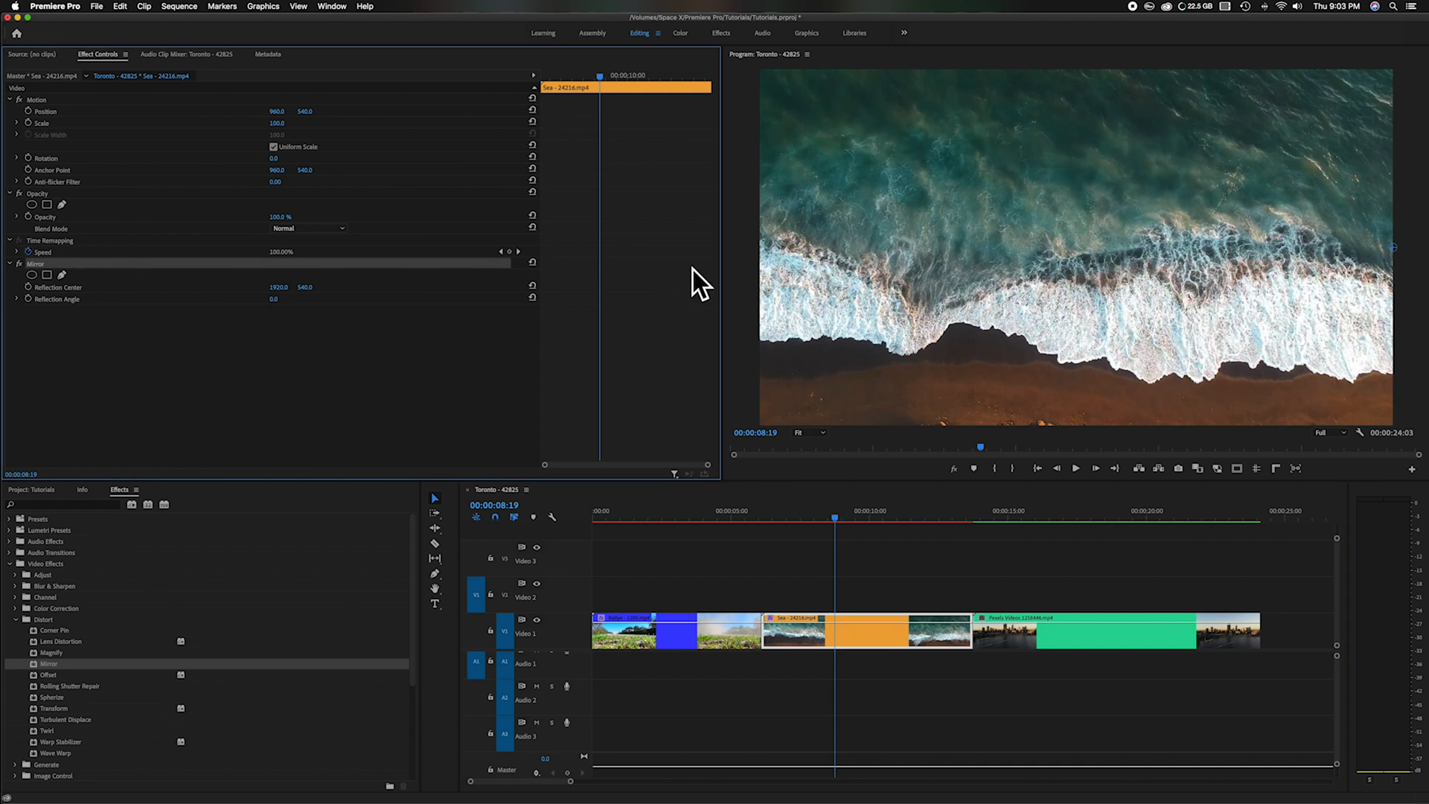
mouse_move(1361, 259)
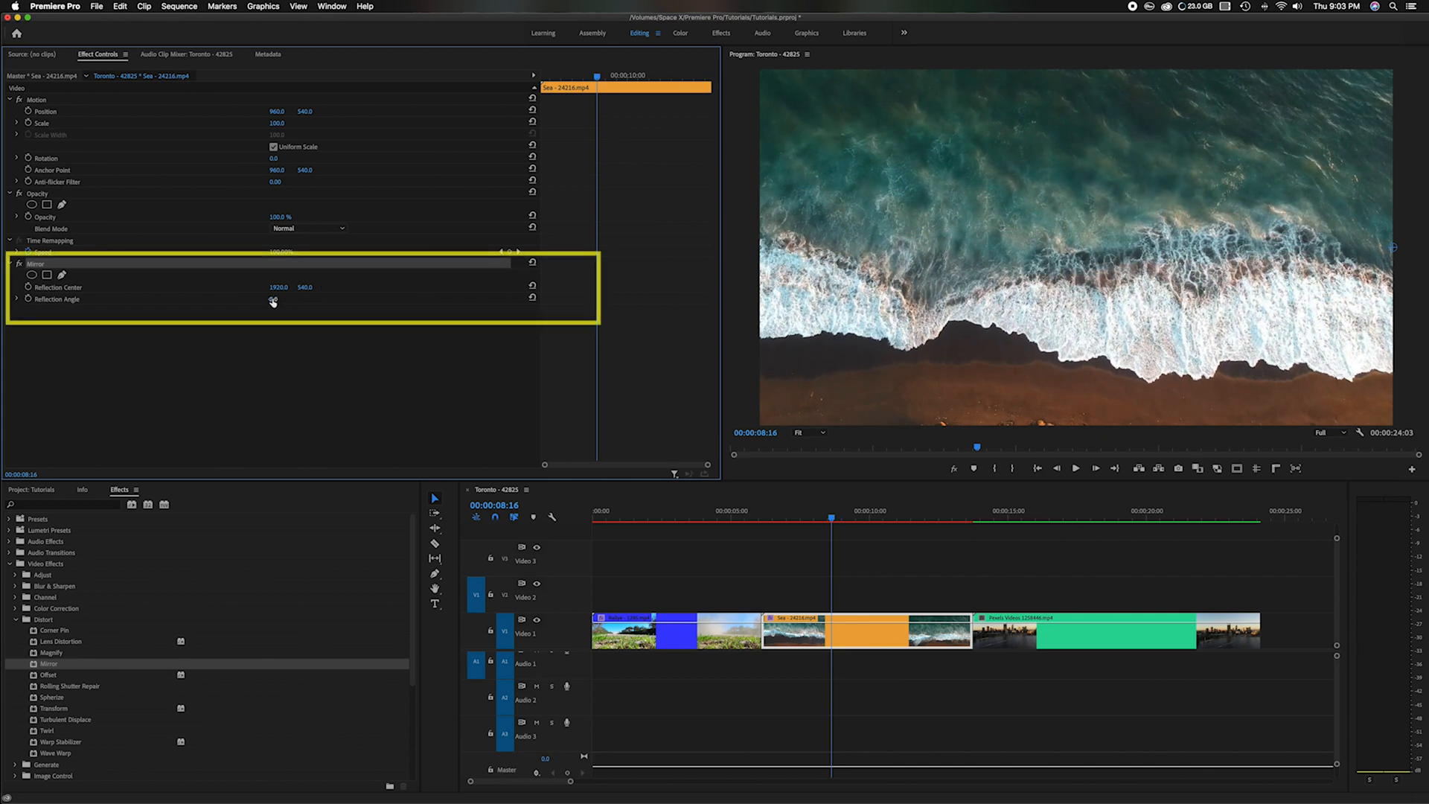
Set the sea clip's Mirror Reflection Angle to -90°, preview it, then jump to the city clip.
left_click_drag(274, 299, 300, 300)
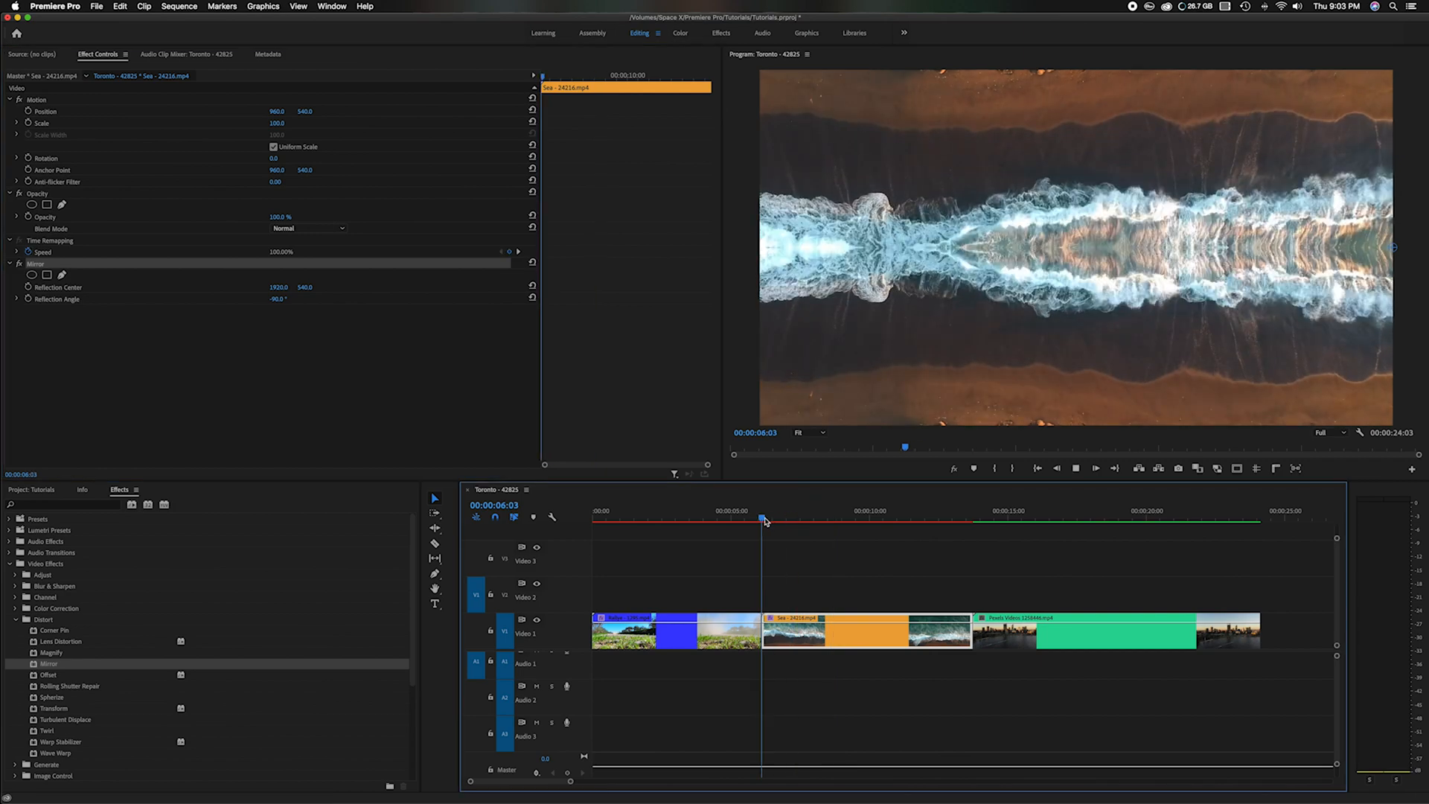
left_click(812, 521)
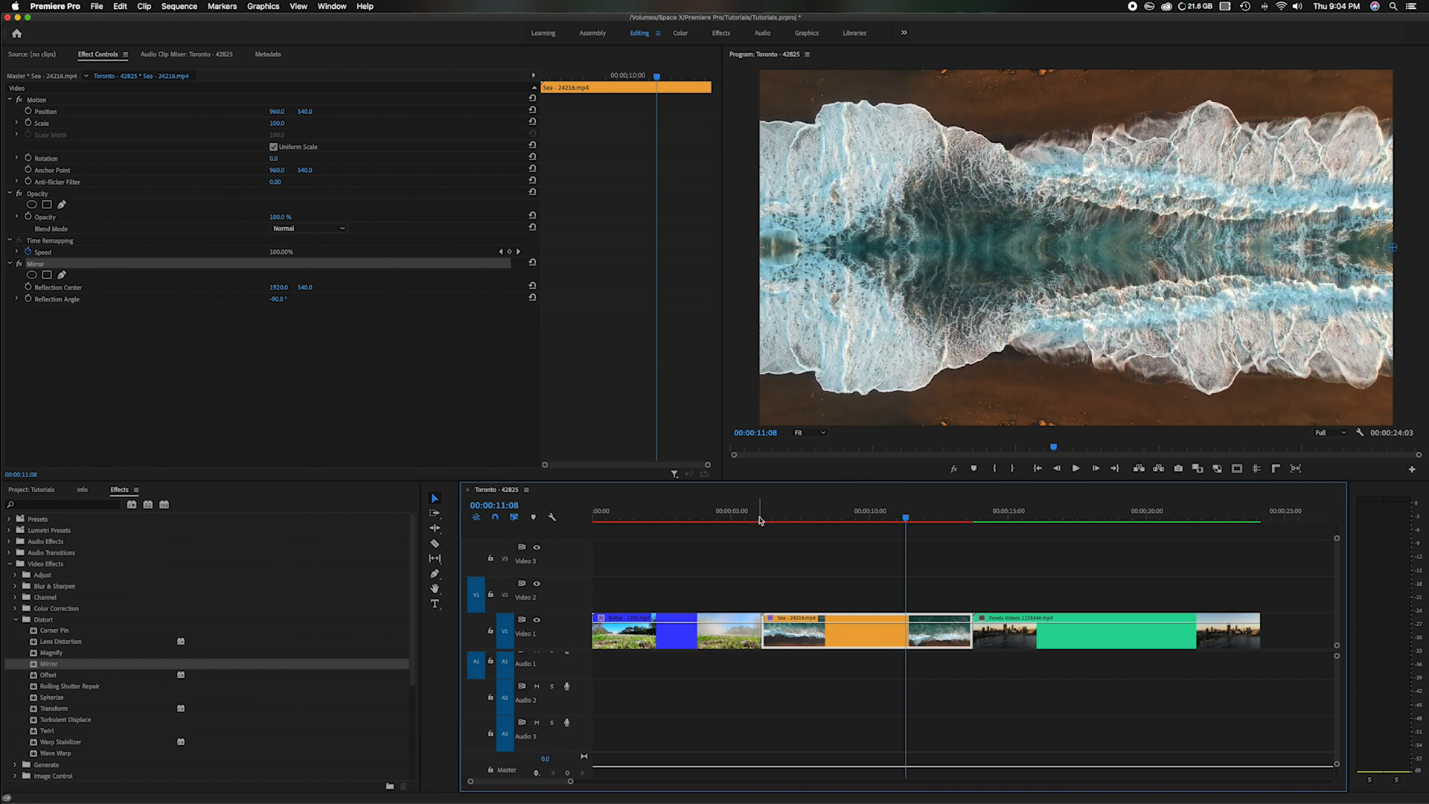
left_click(1006, 518)
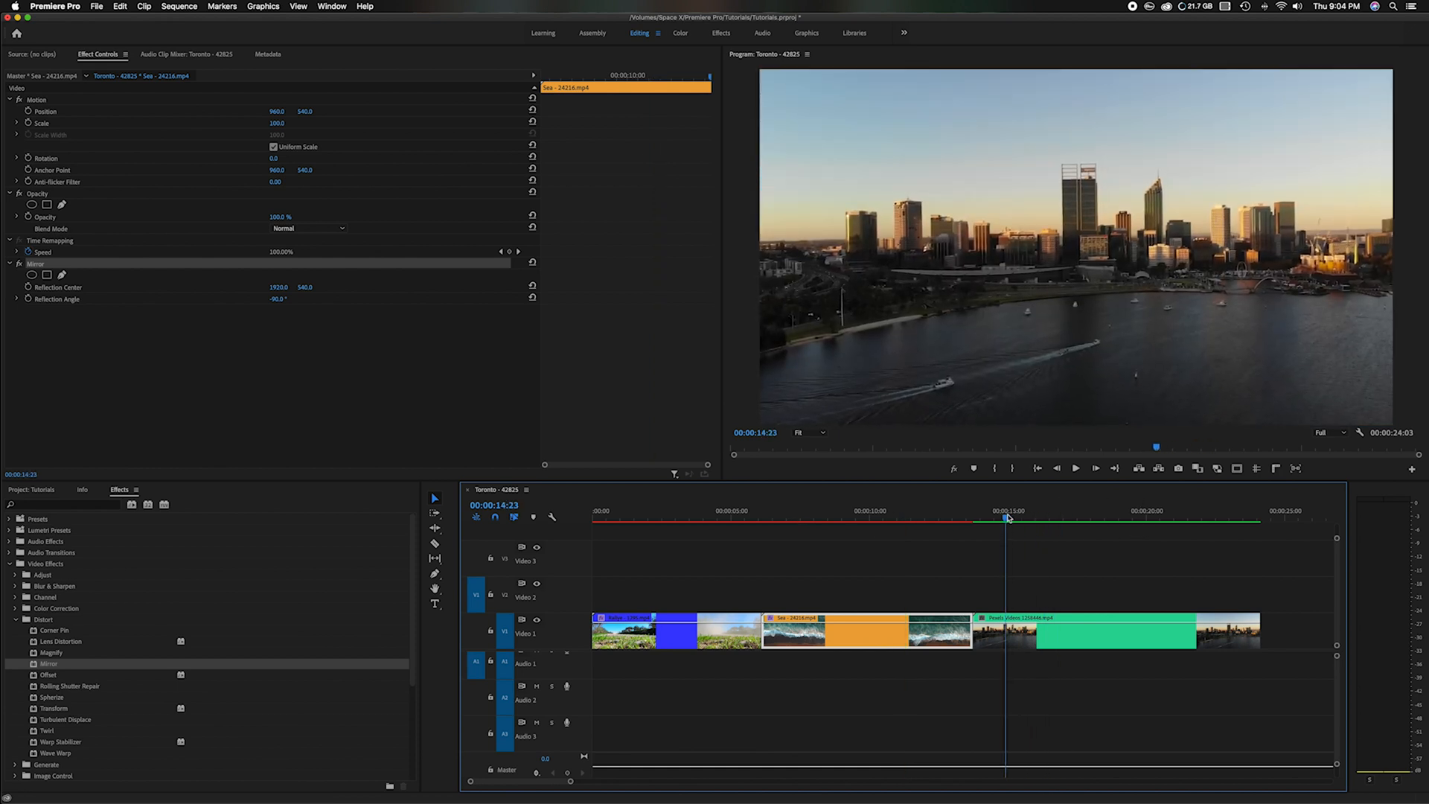
Apply the Mirror effect to the Pexels cityscape clip.
left_click(1034, 520)
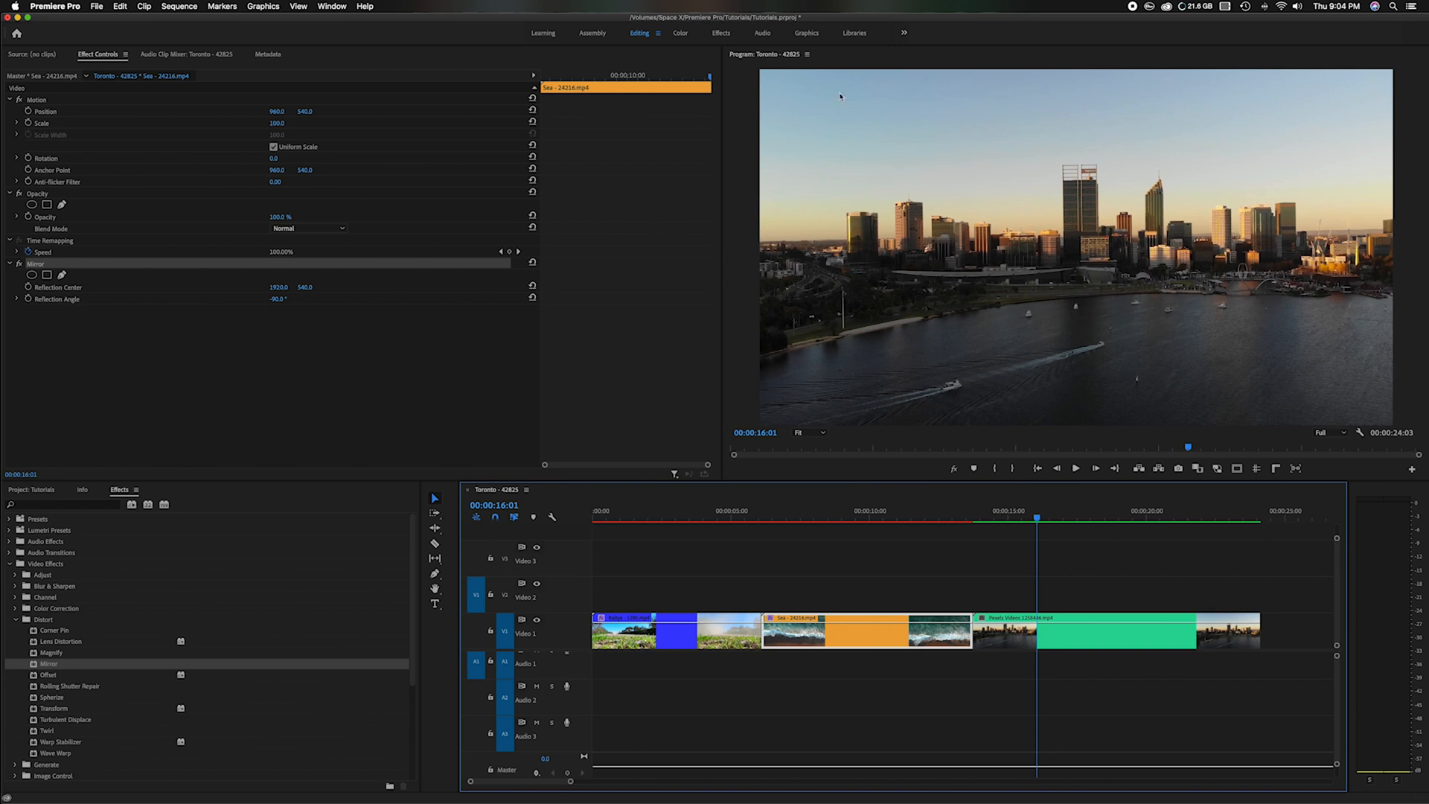
mouse_move(261, 580)
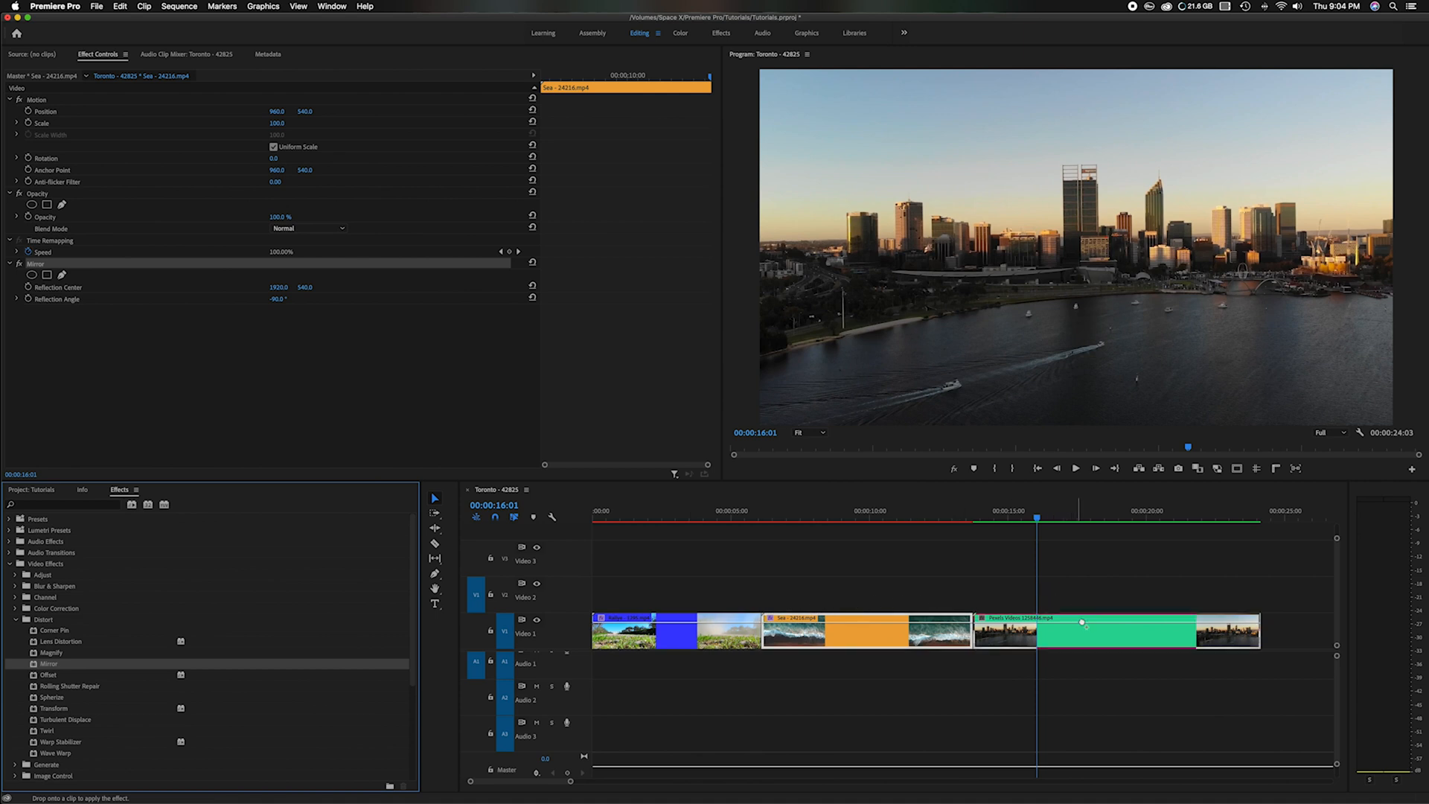
left_click(1057, 519)
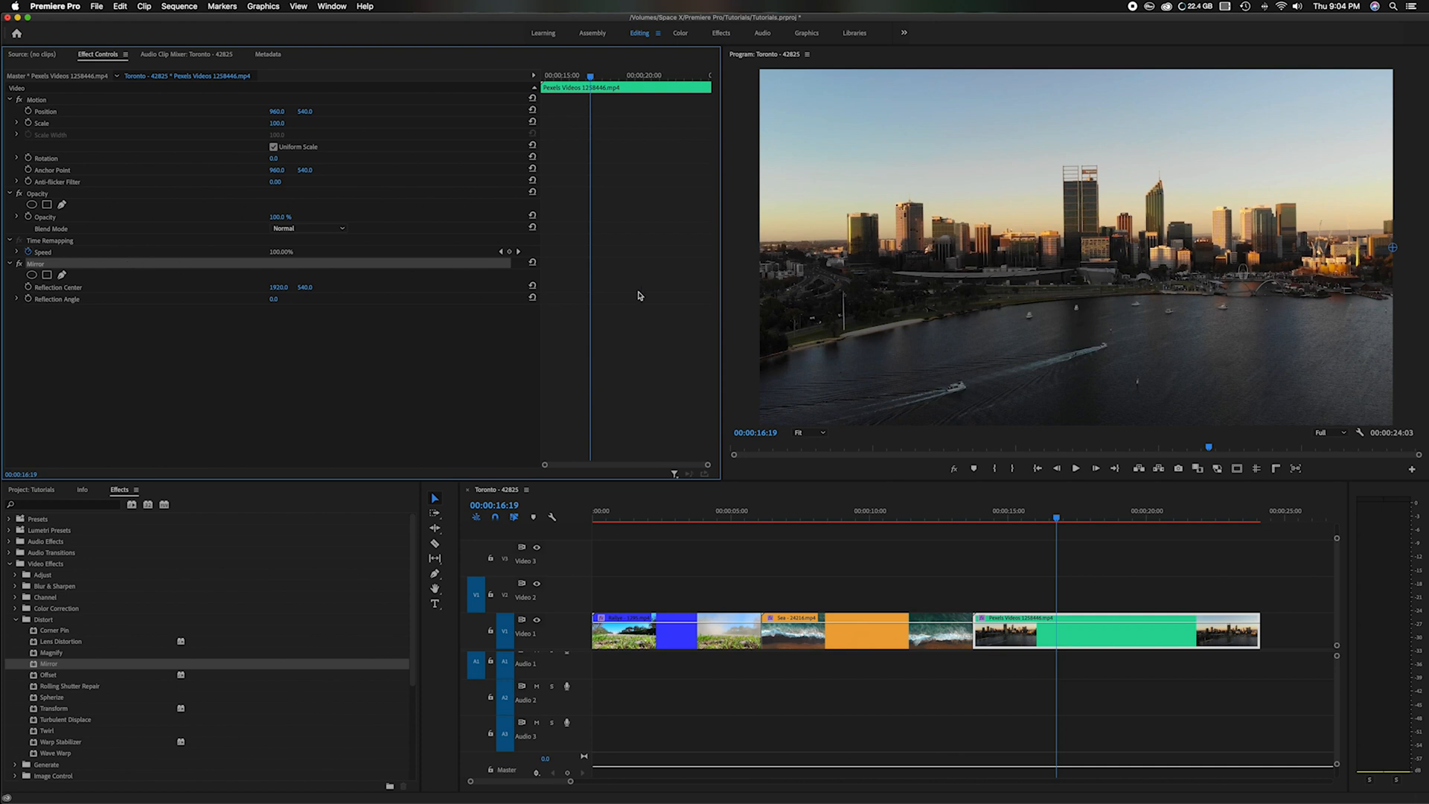
mouse_move(1380, 246)
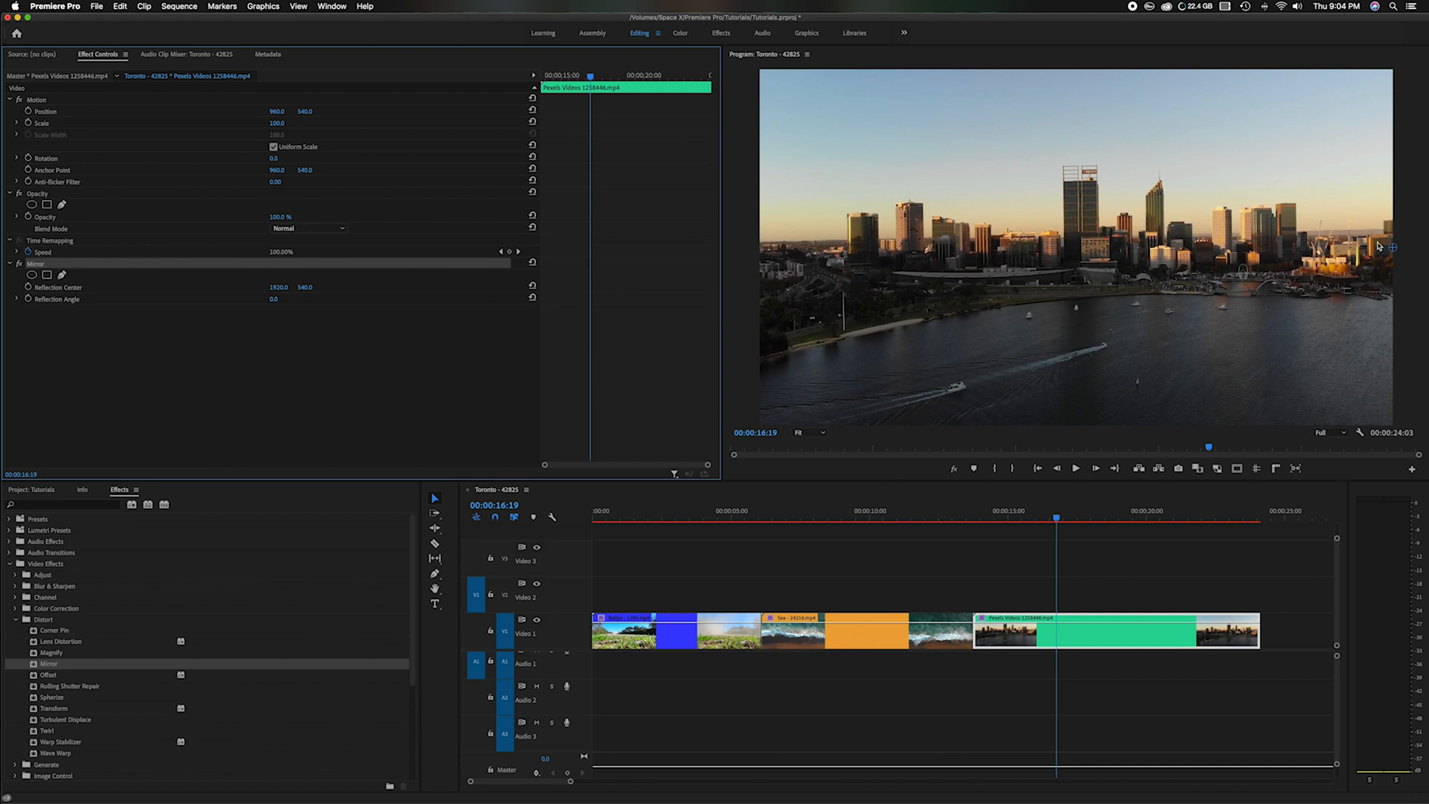
mouse_move(536, 336)
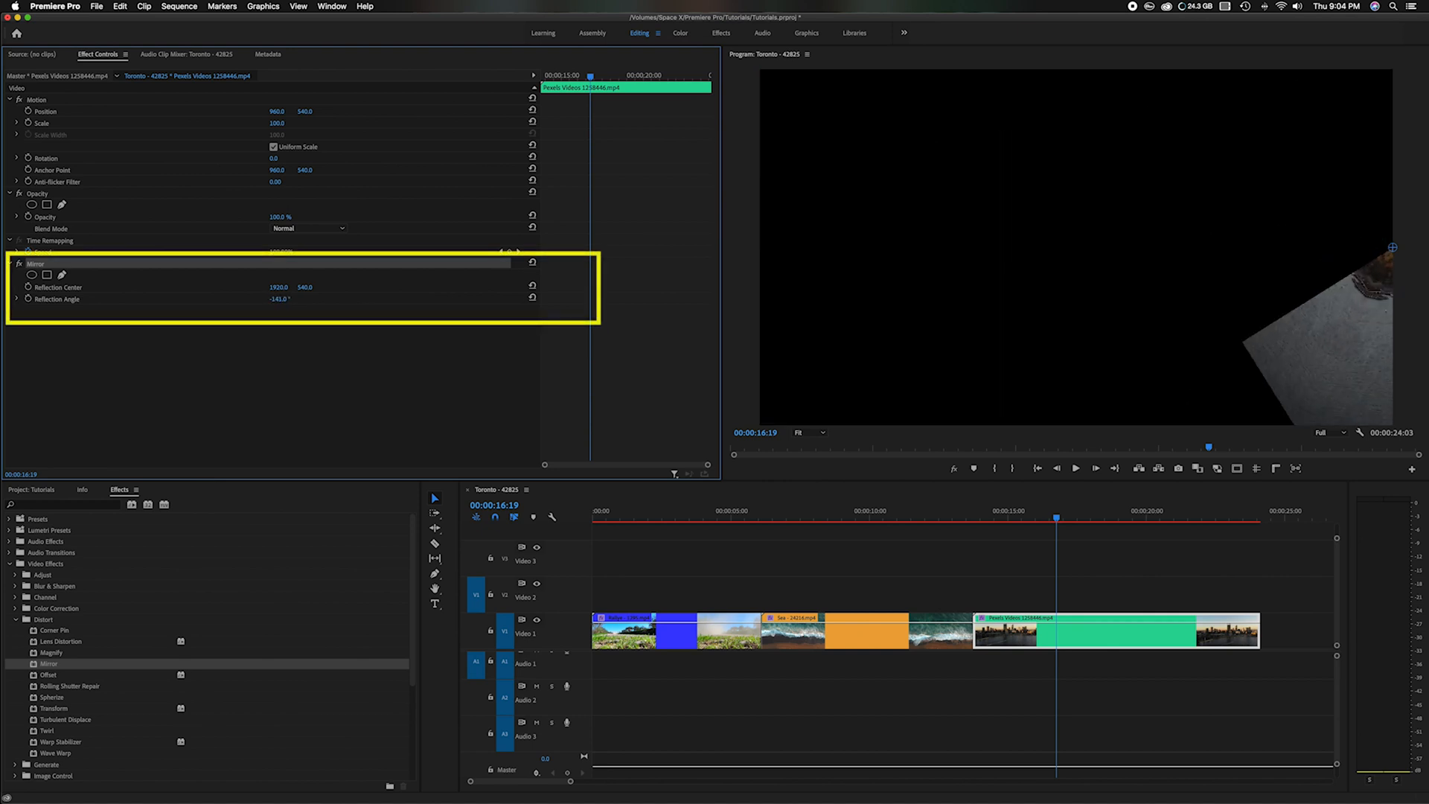
Set the cityscape Mirror's Reflection Angle to -90° and raise its Reflection Center higher.
left_click(280, 299)
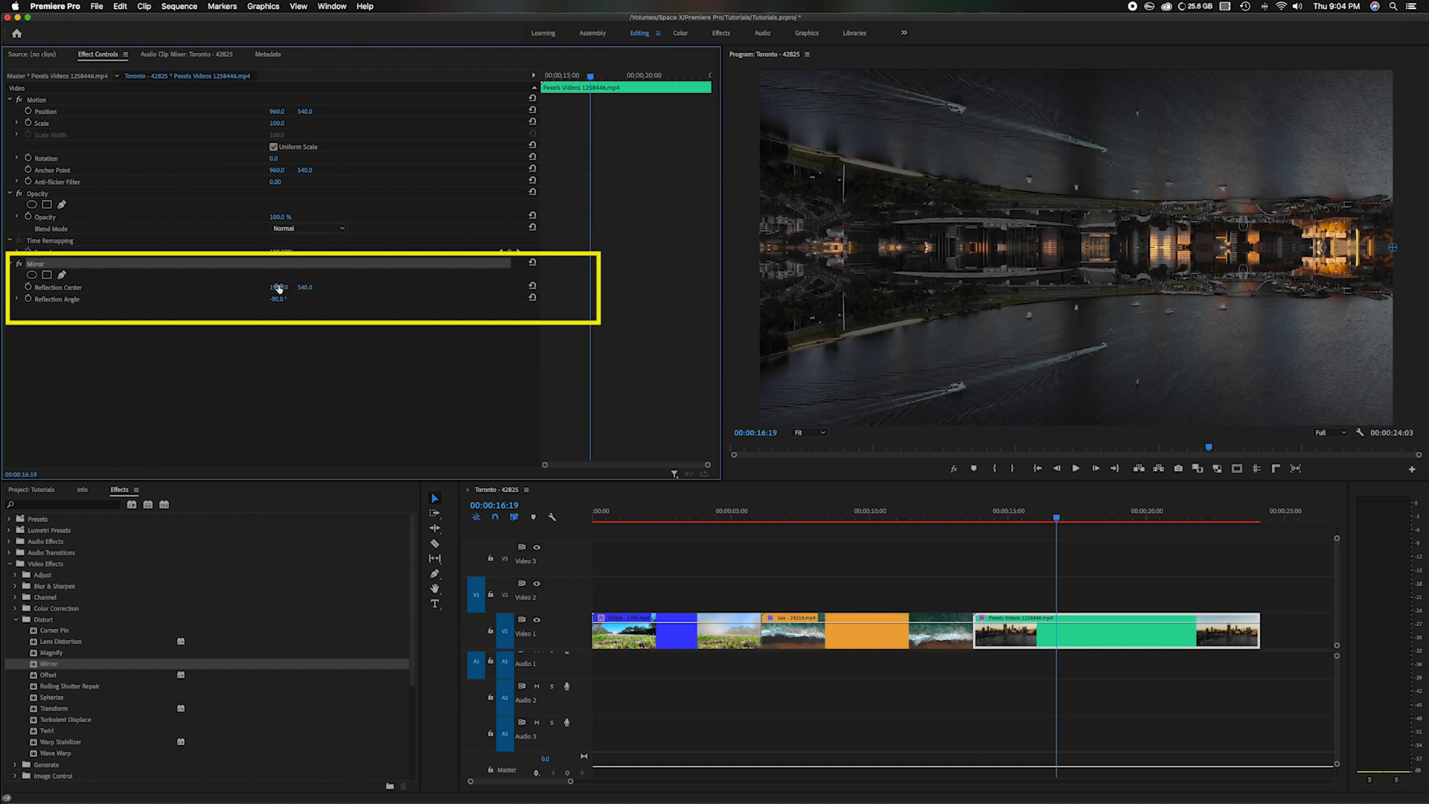
left_click_drag(278, 288, 305, 288)
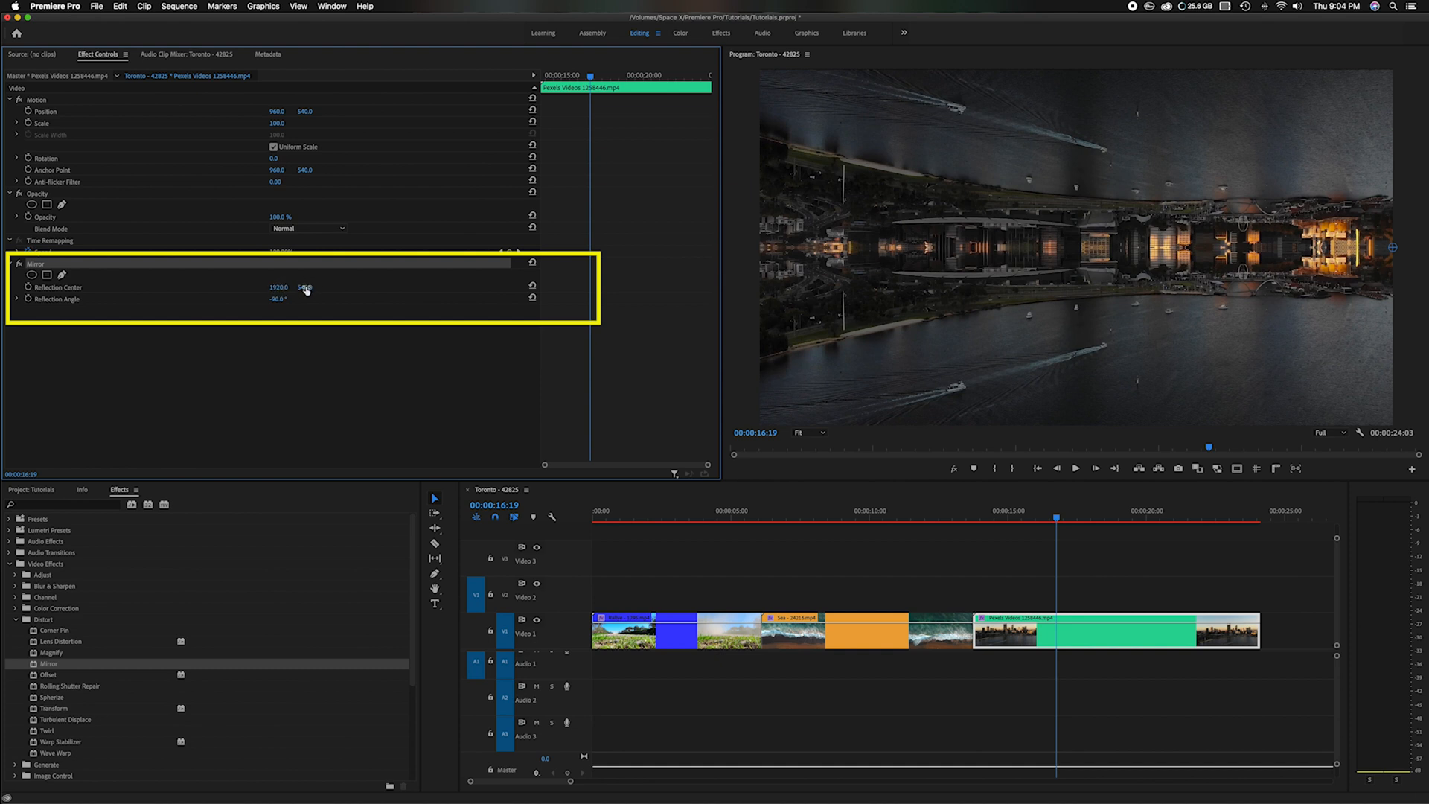
left_click_drag(305, 287, 305, 268)
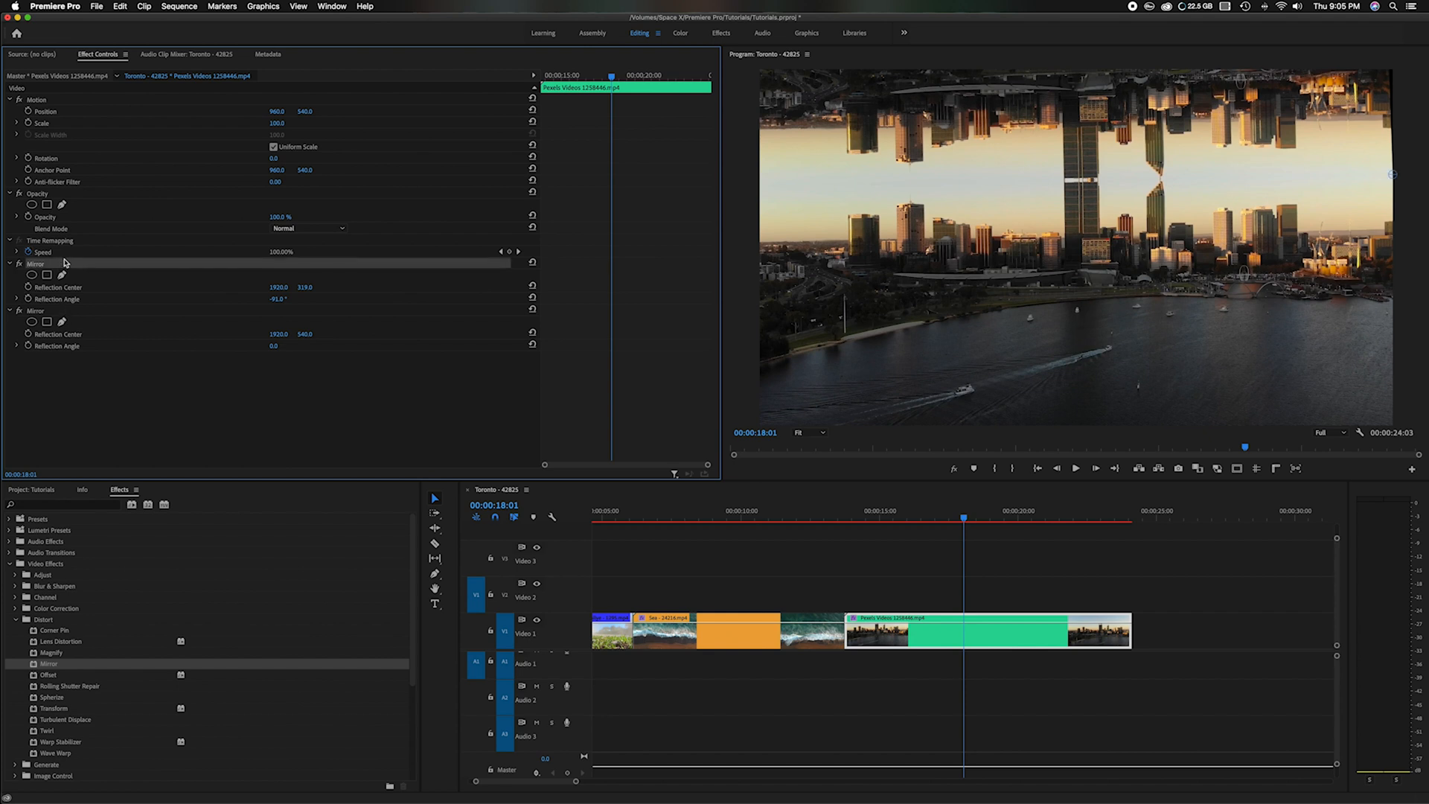
mouse_move(113, 313)
type("90")
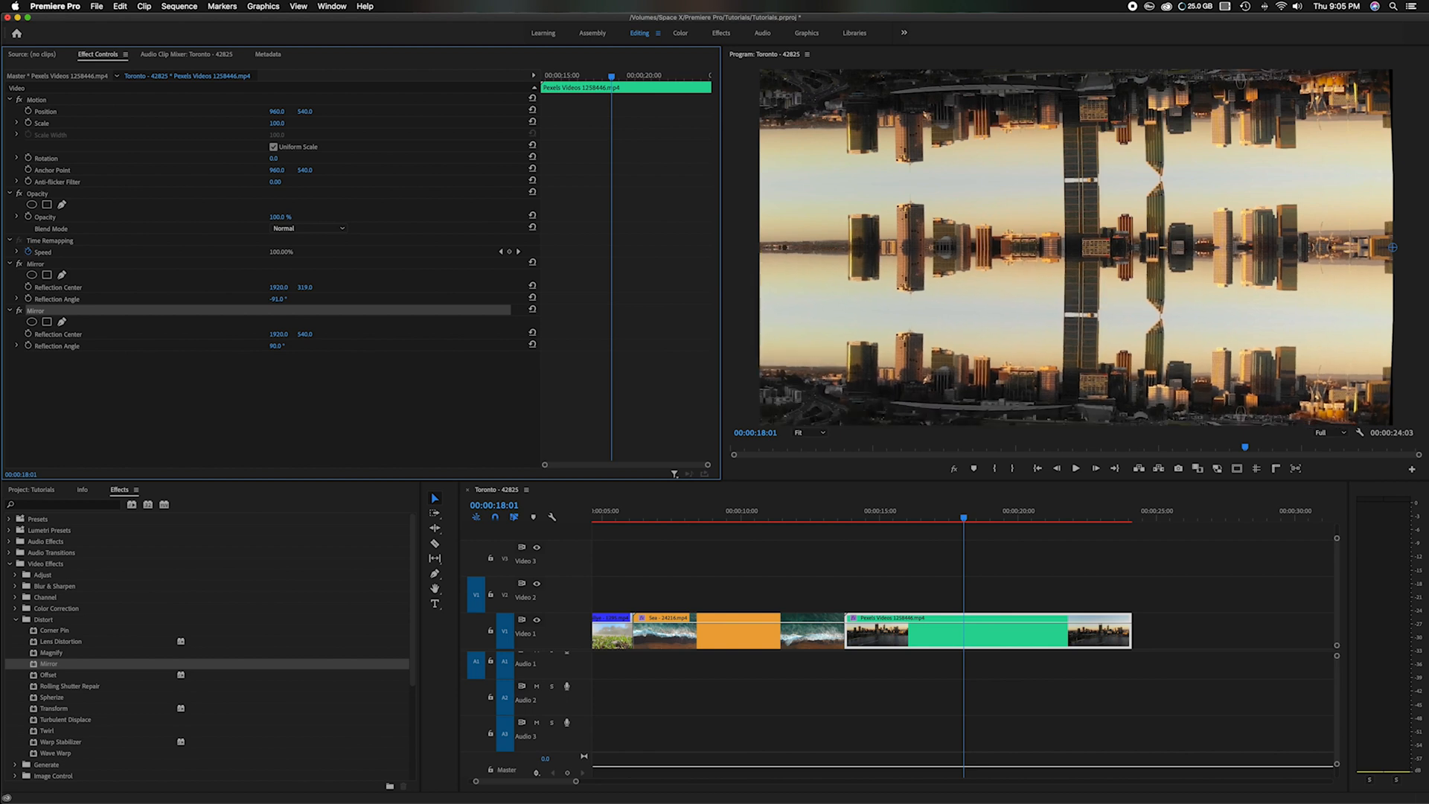
mouse_move(856, 522)
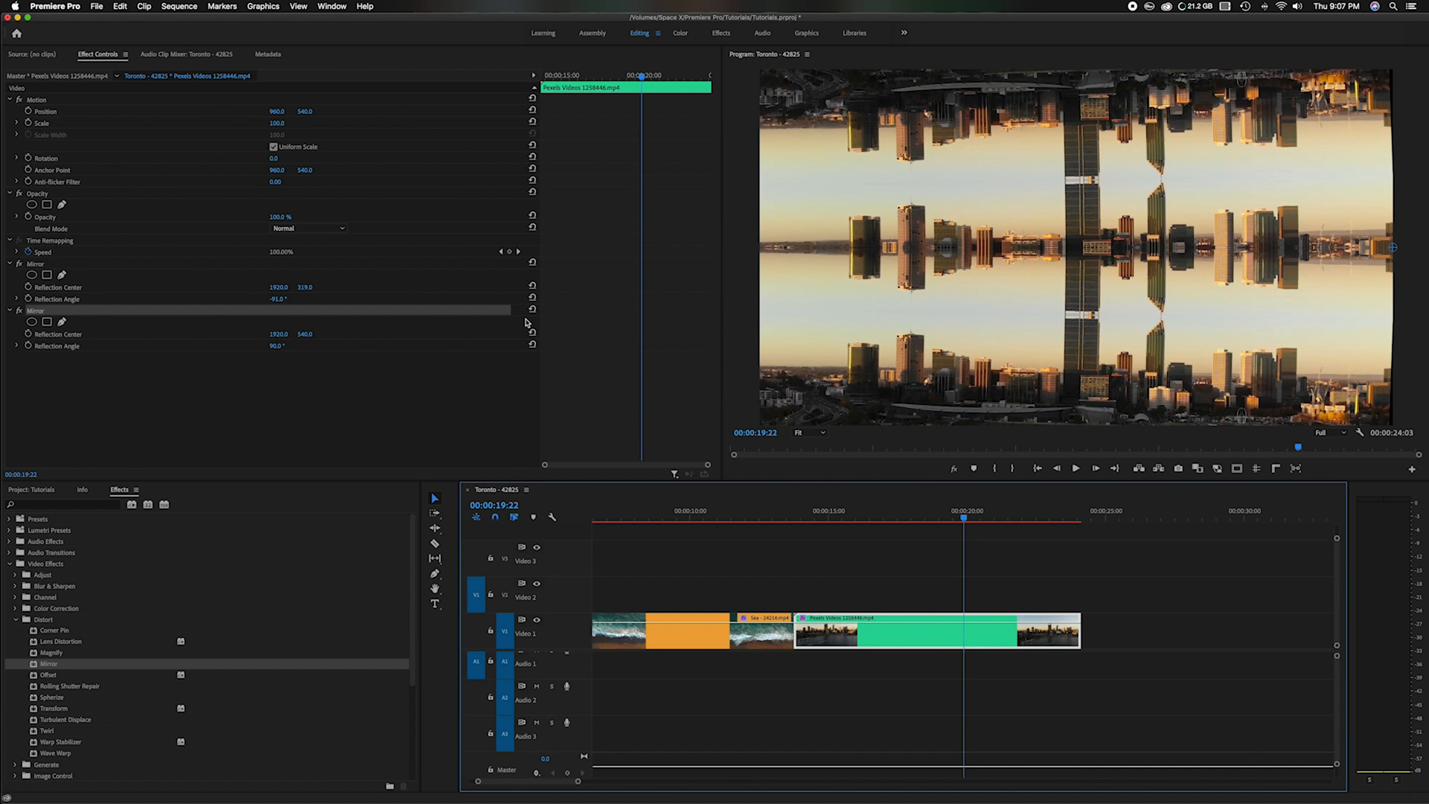
mouse_move(708, 516)
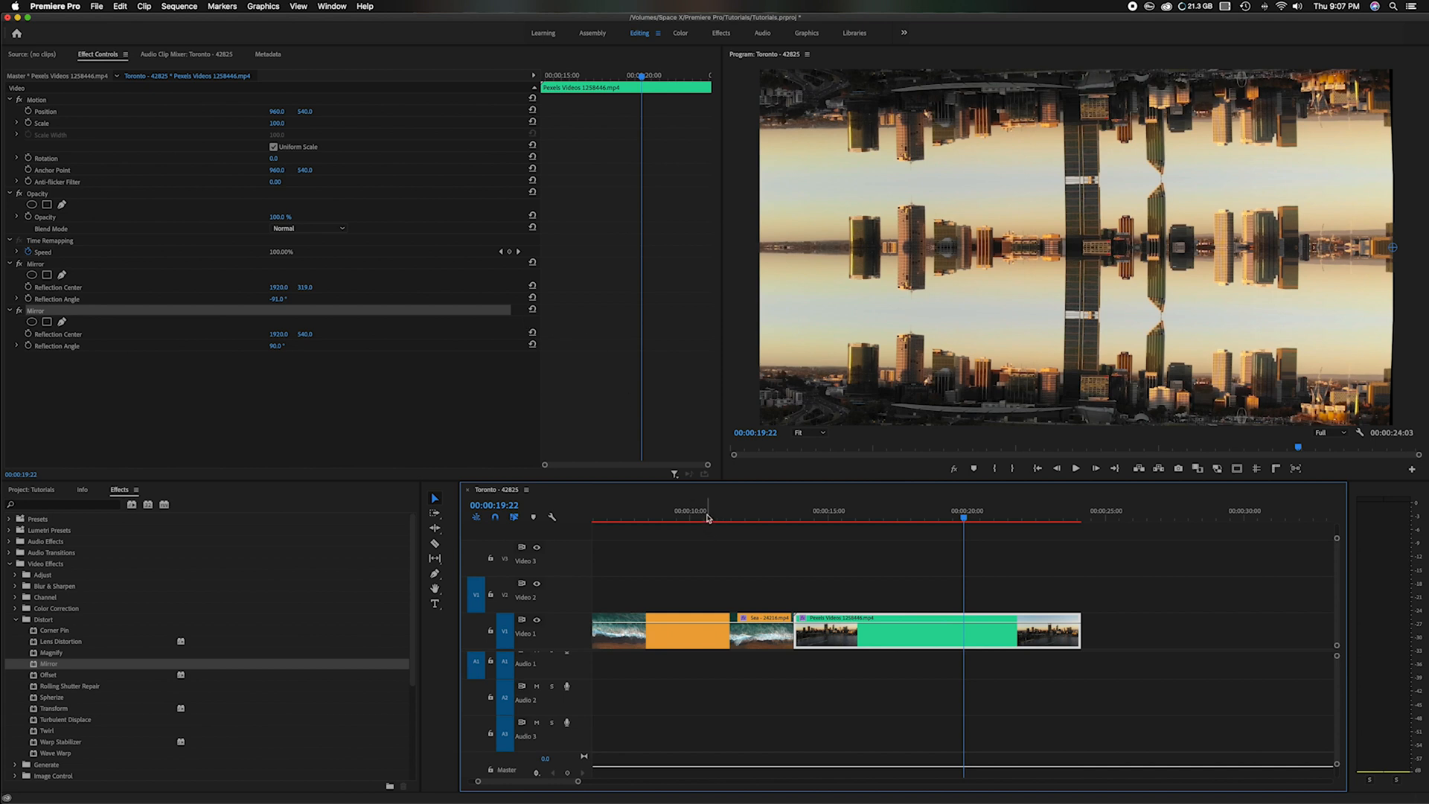